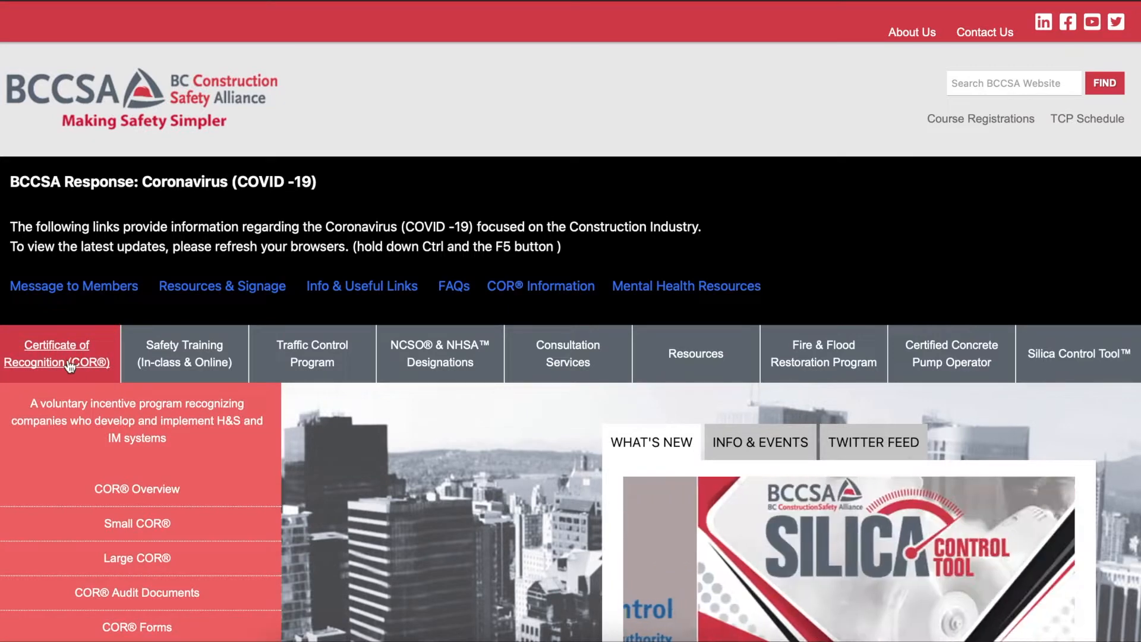
# Step: Navigate to the COR Audit Documents page and bring the OHS audit document links into view
pyautogui.scroll(-3)
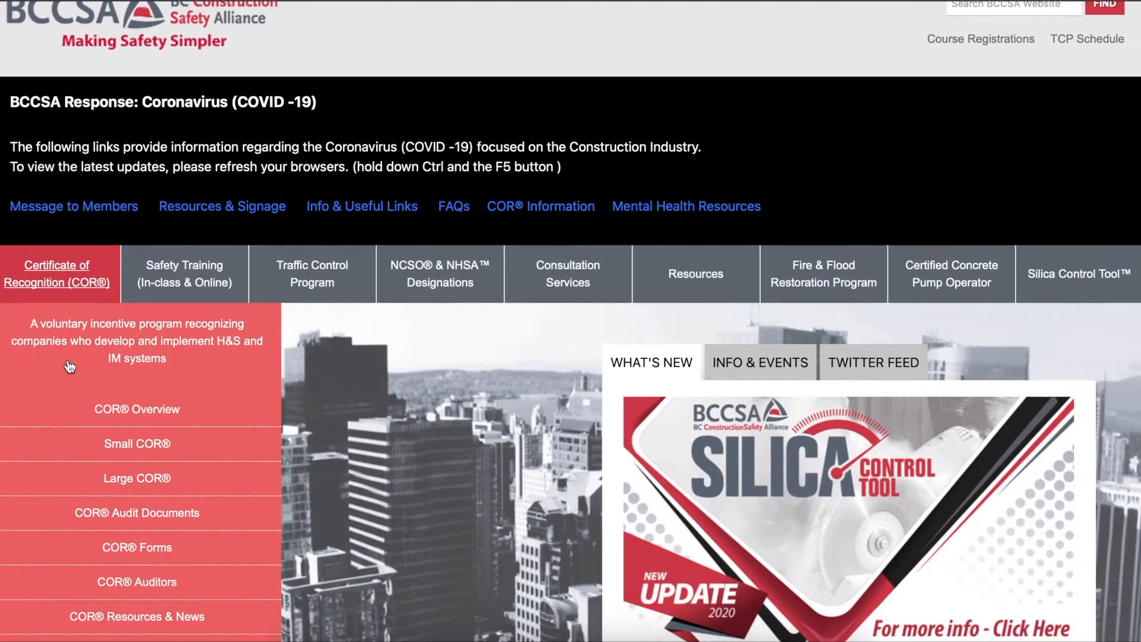
pyautogui.scroll(-3)
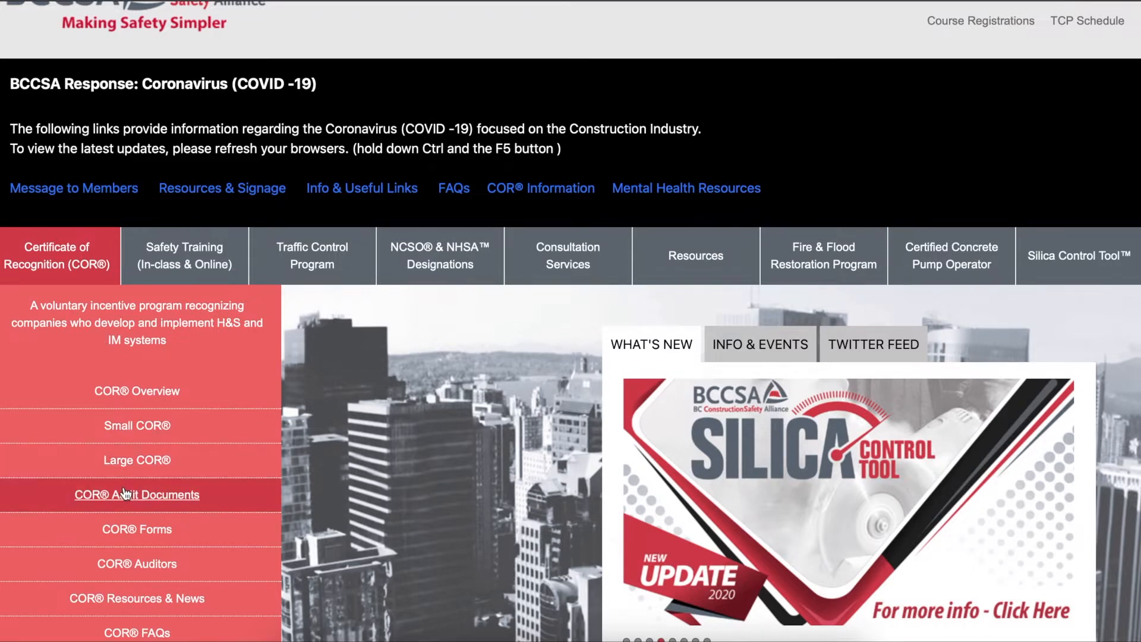
pyautogui.click(136, 494)
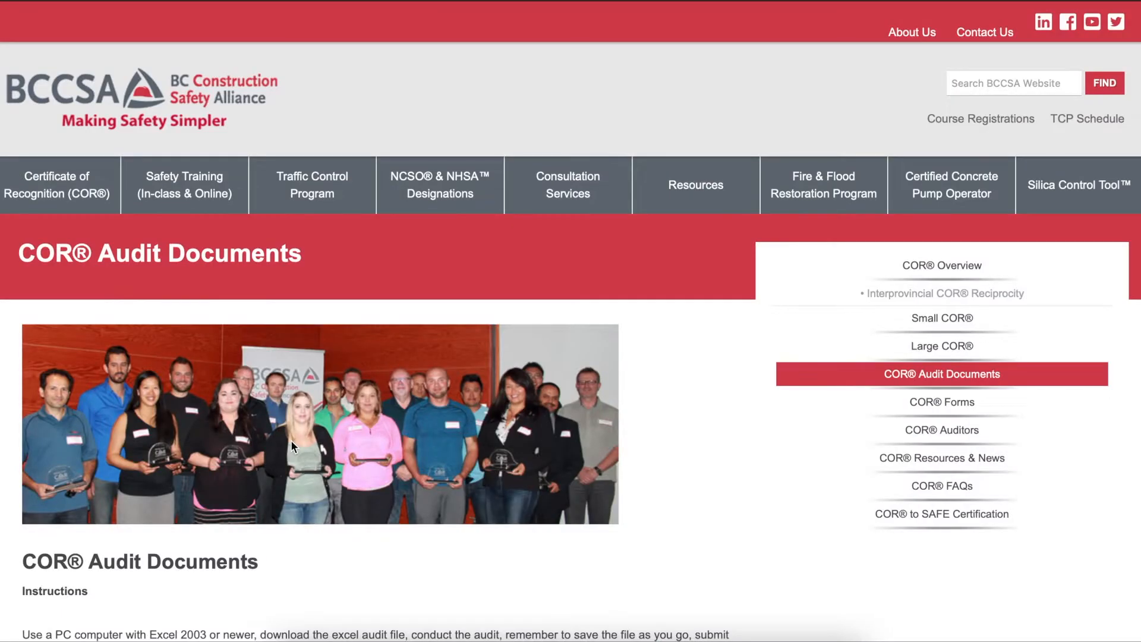
pyautogui.scroll(-3)
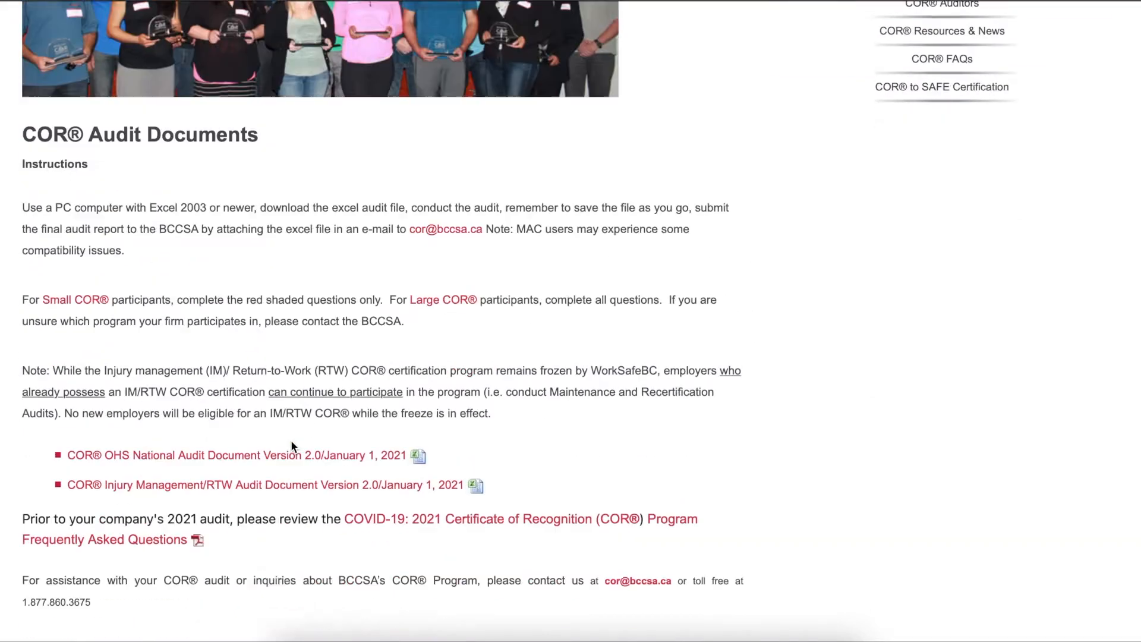
pyautogui.scroll(-3)
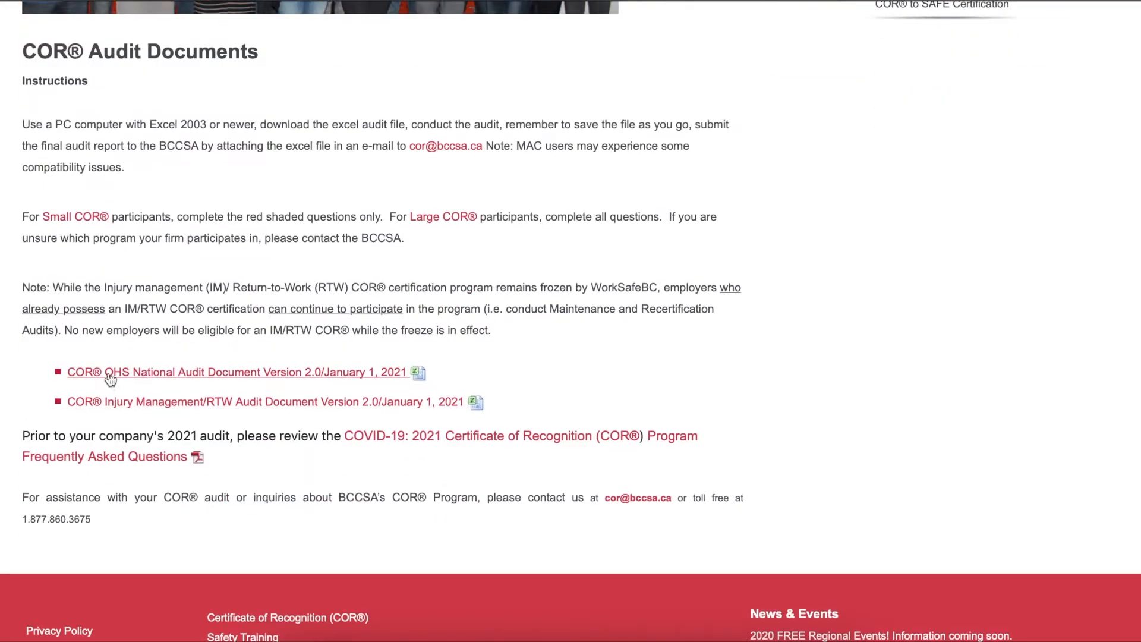
pyautogui.moveTo(494, 268)
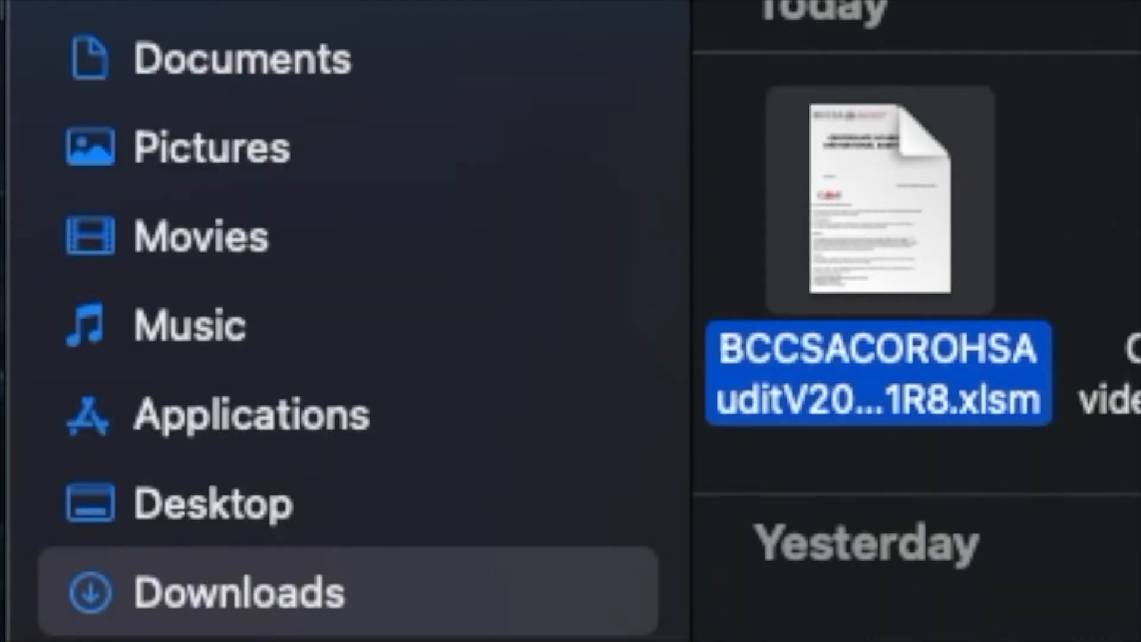
# Step: Open the downloaded BCCSACOROHSAudit .xlsm workbook from the Downloads folder
pyautogui.doubleClick(877, 375)
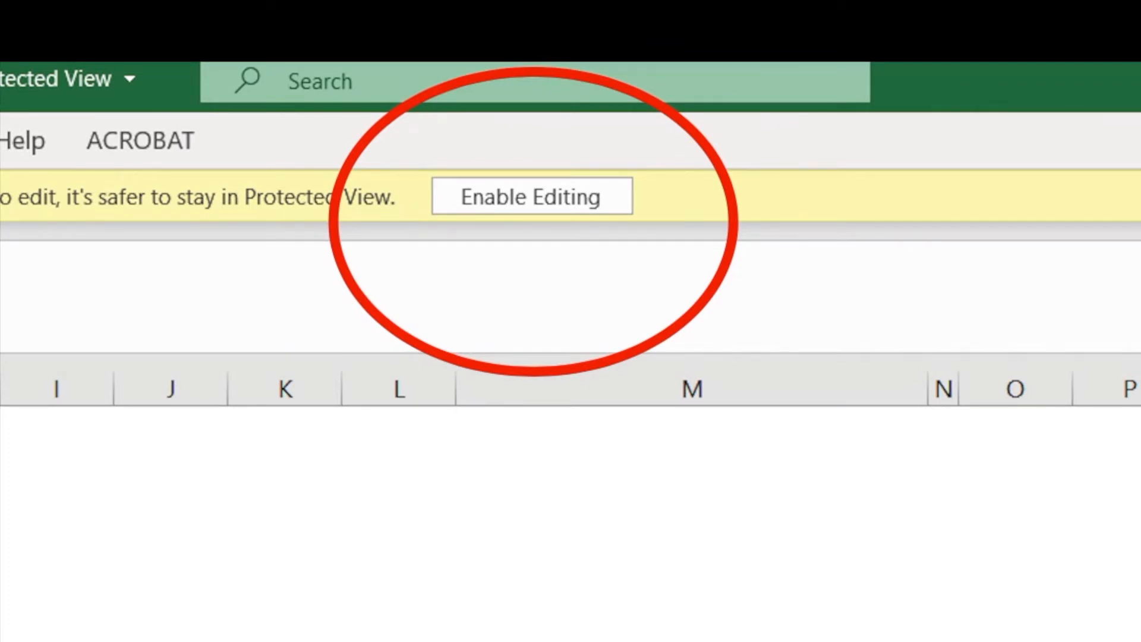
# Step: Enable editing on the protected workbook and answer the macros prompt
pyautogui.click(530, 196)
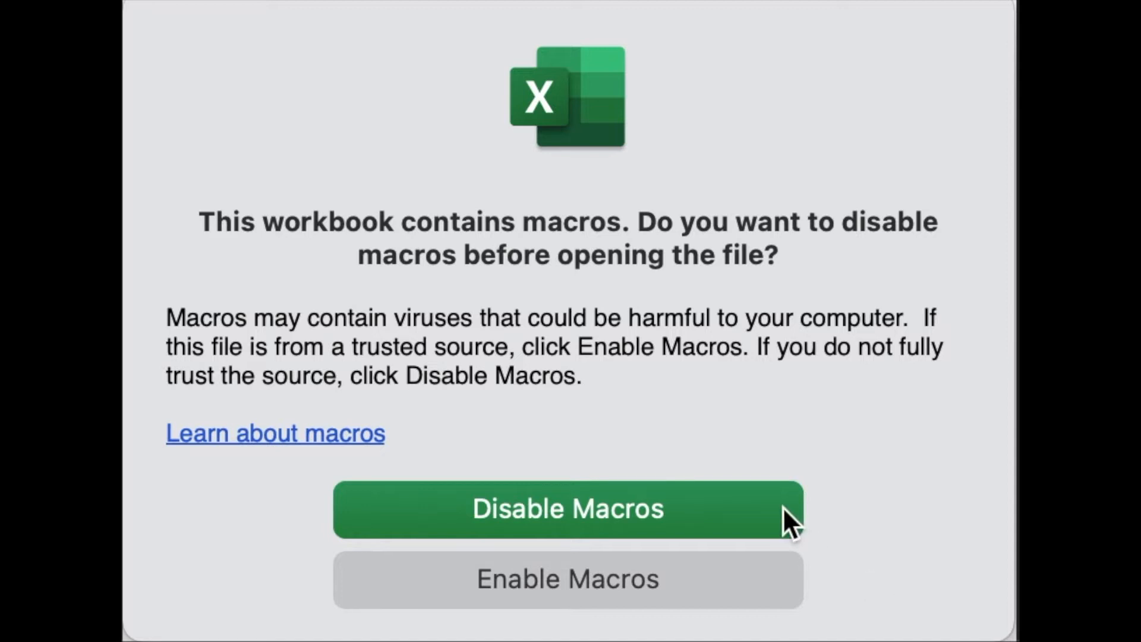
pyautogui.click(568, 507)
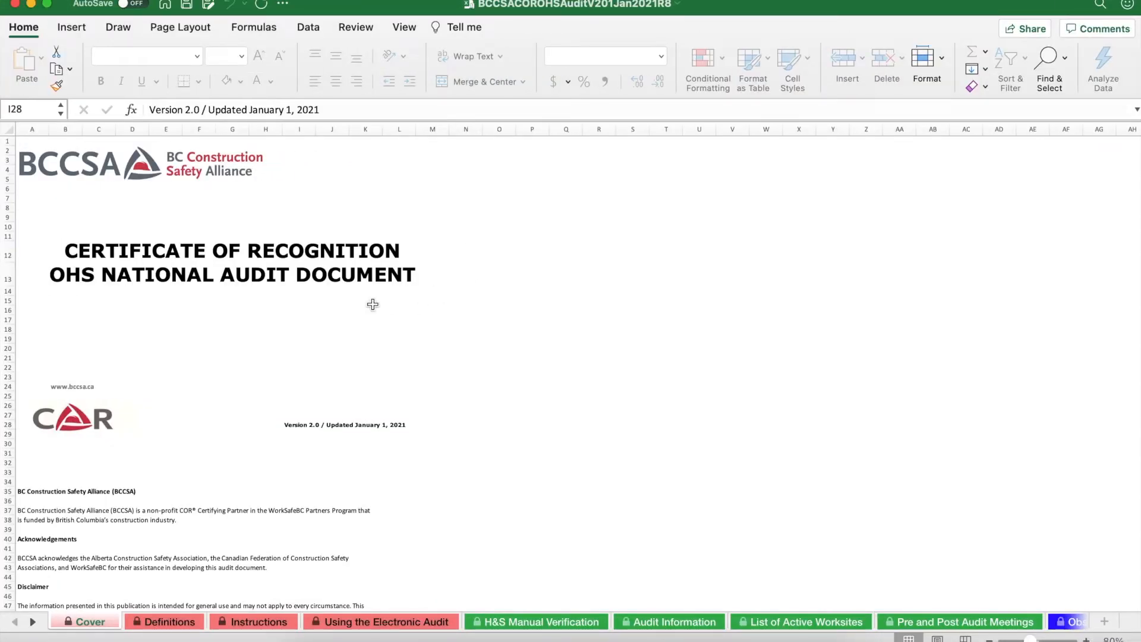
# Step: Browse the Pre and Post Audit Meetings, H&S Manual Verification and Using the Electronic Audit sheets
pyautogui.scroll(-3)
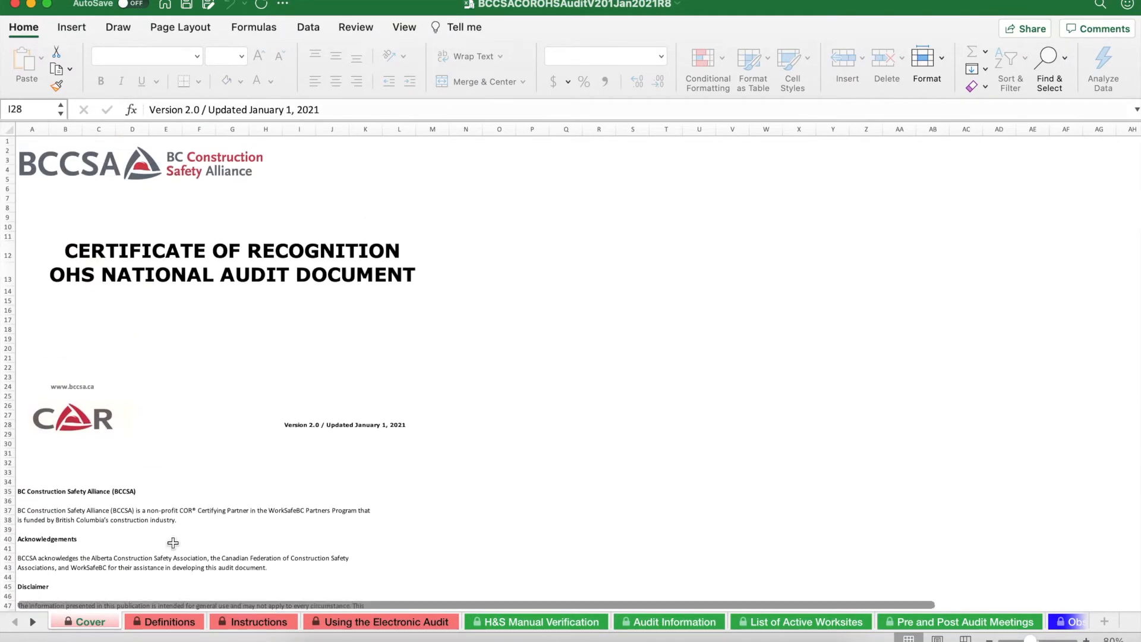
pyautogui.moveTo(246, 519)
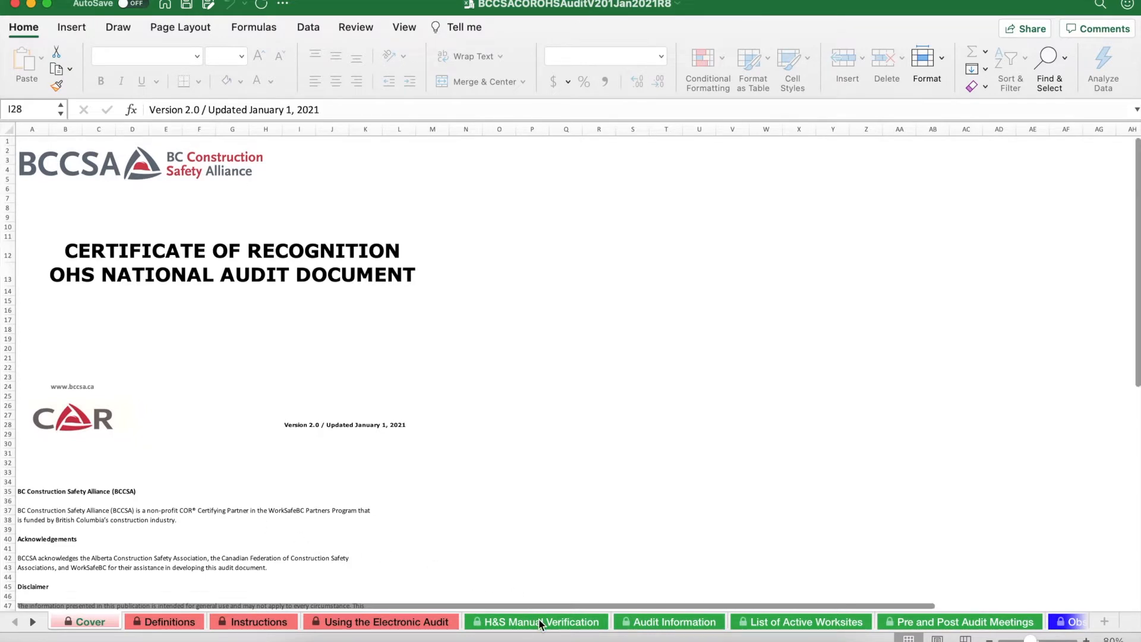
pyautogui.click(800, 621)
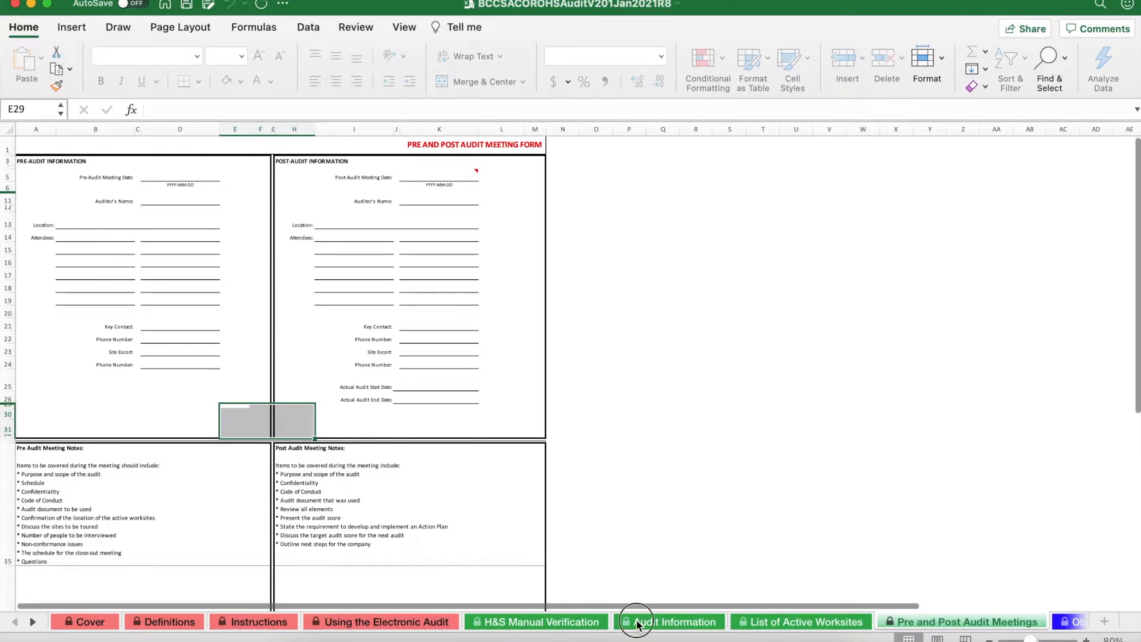
pyautogui.click(537, 622)
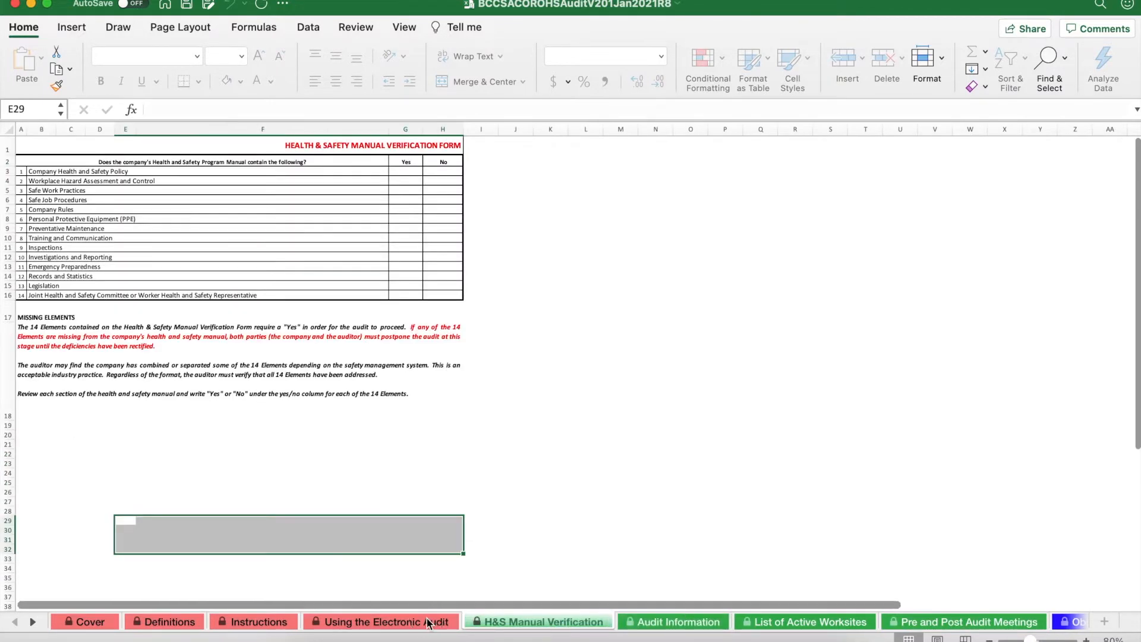
pyautogui.click(380, 621)
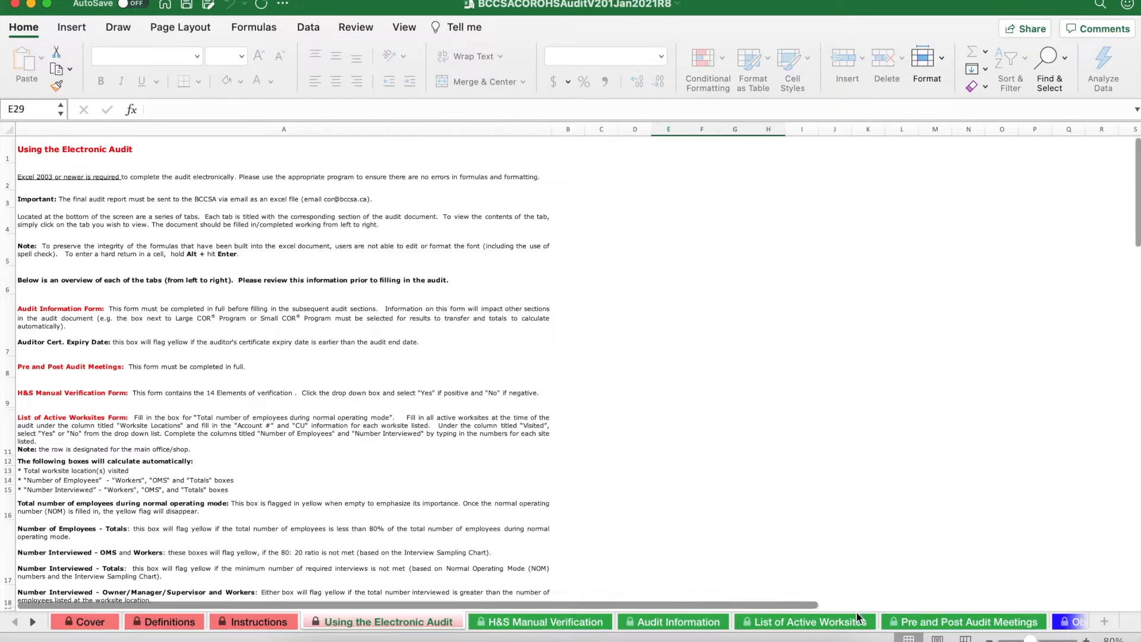
pyautogui.moveTo(31, 622)
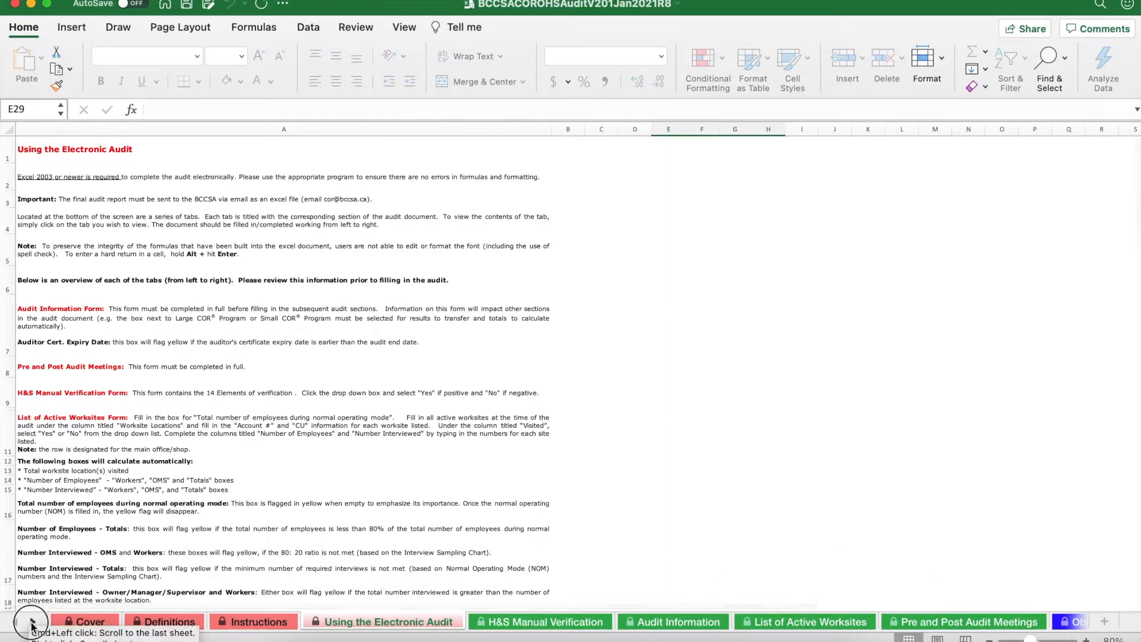
# Step: Scroll the sheet tabs to reveal all workbook sheets, then return to the Audit Information sheet
pyautogui.click(32, 621)
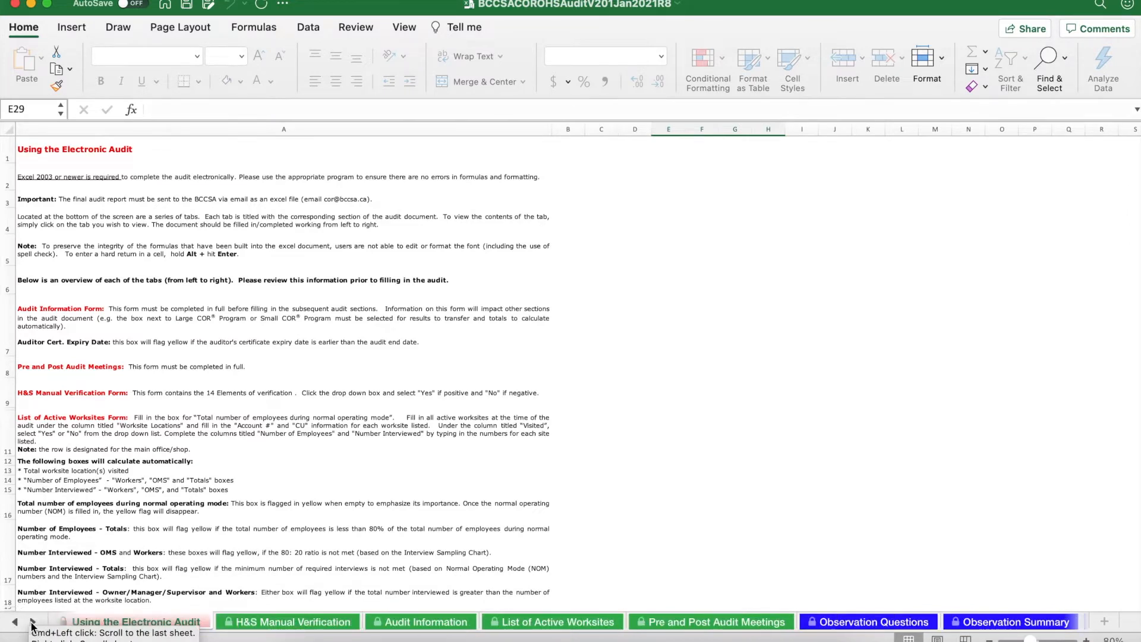
pyautogui.click(32, 626)
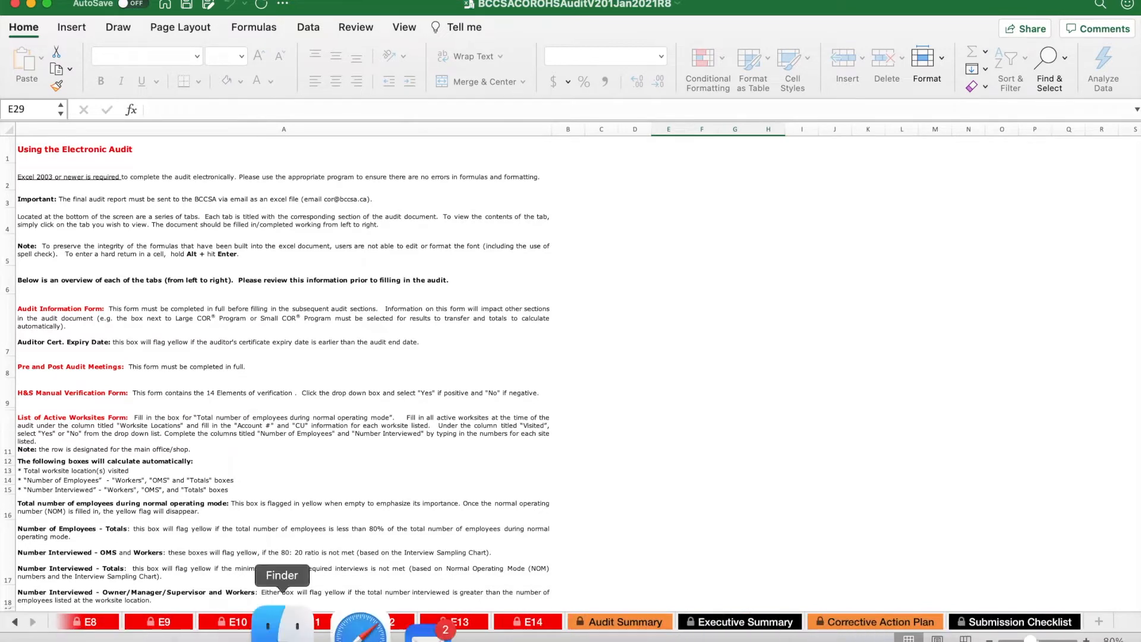
pyautogui.moveTo(12, 622)
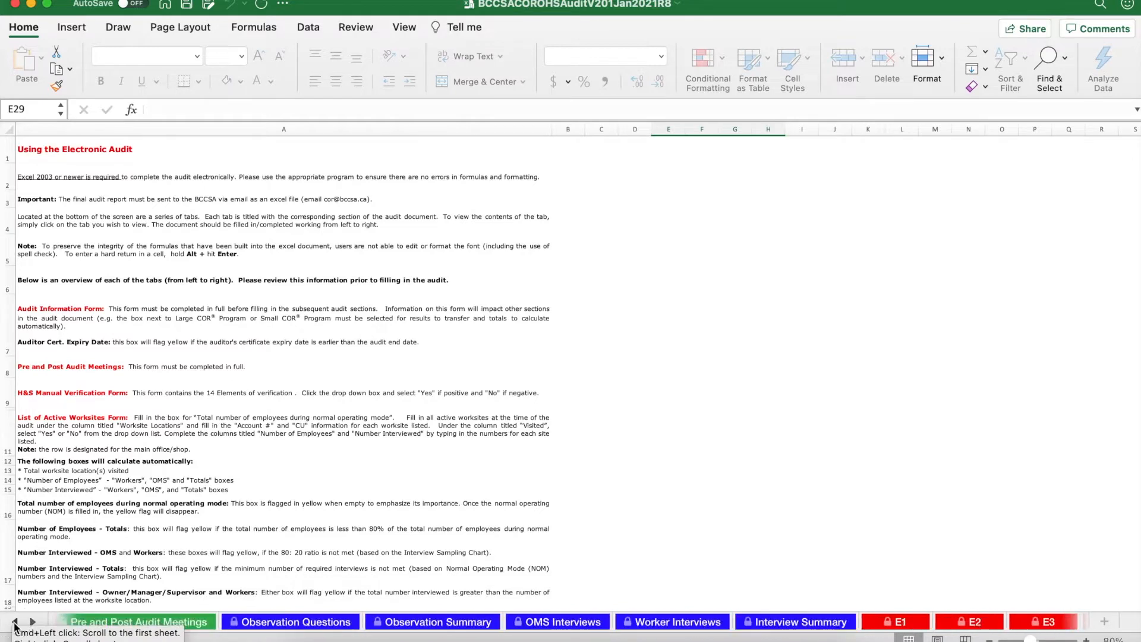
pyautogui.click(12, 624)
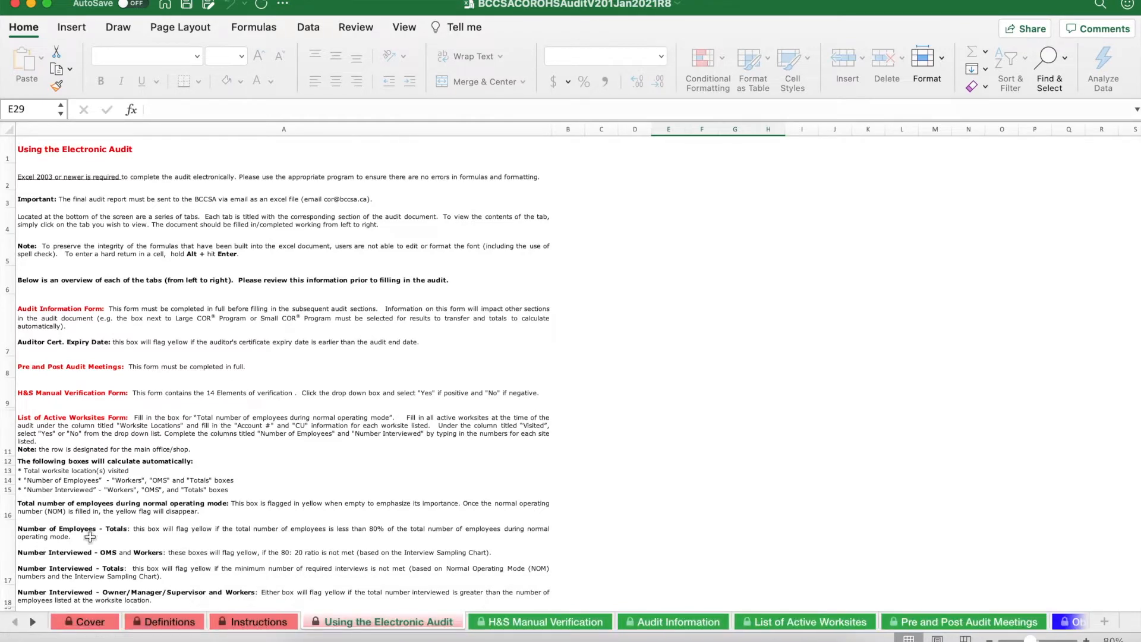
pyautogui.click(671, 621)
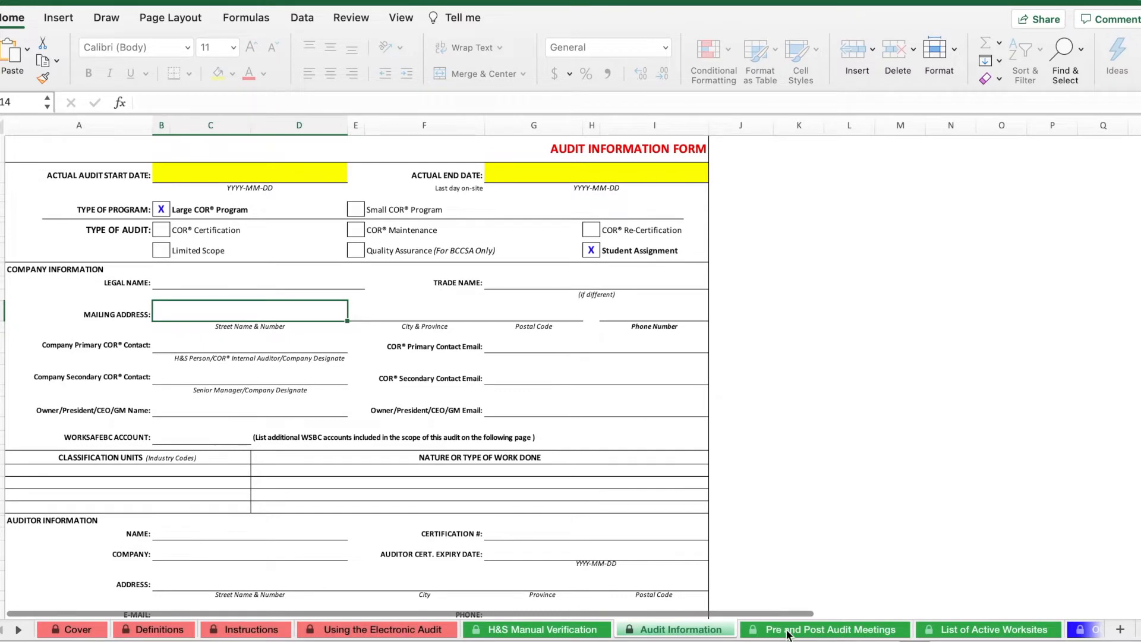
# Step: View the Pre and Post Audit Meetings and List of Active Worksites sheets, then settle on Audit Information
pyautogui.click(826, 629)
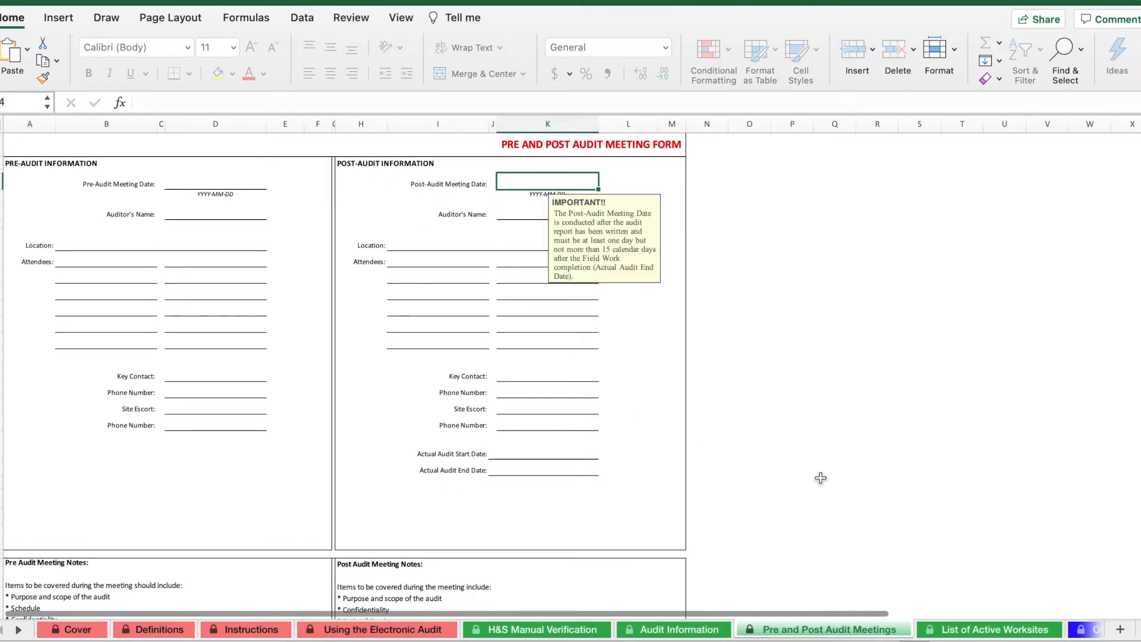
pyautogui.click(993, 628)
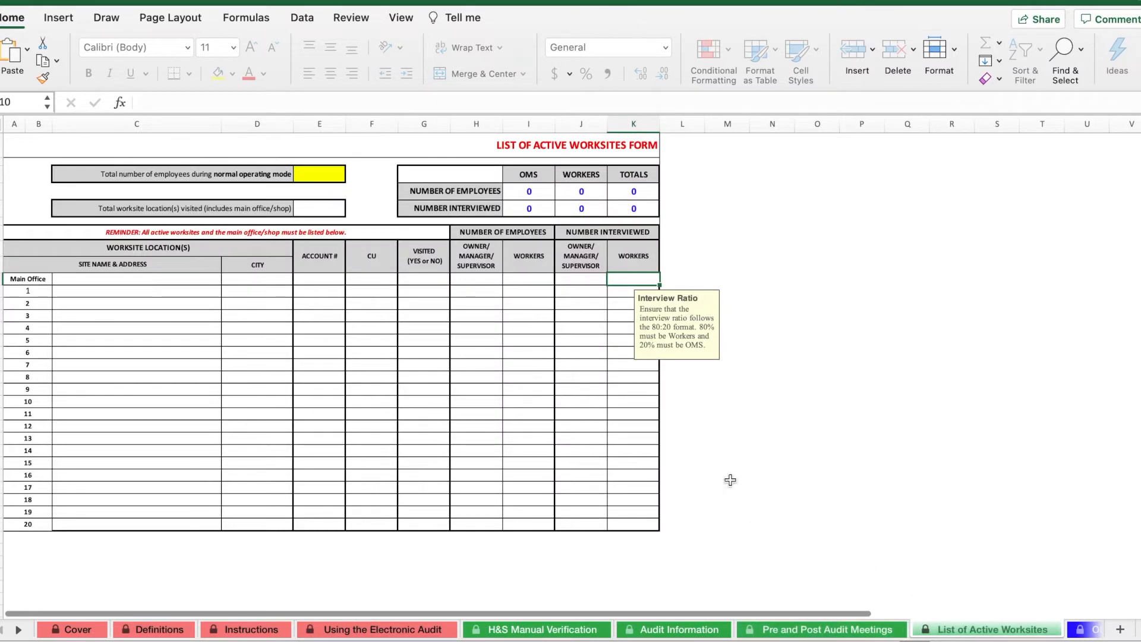
pyautogui.click(678, 629)
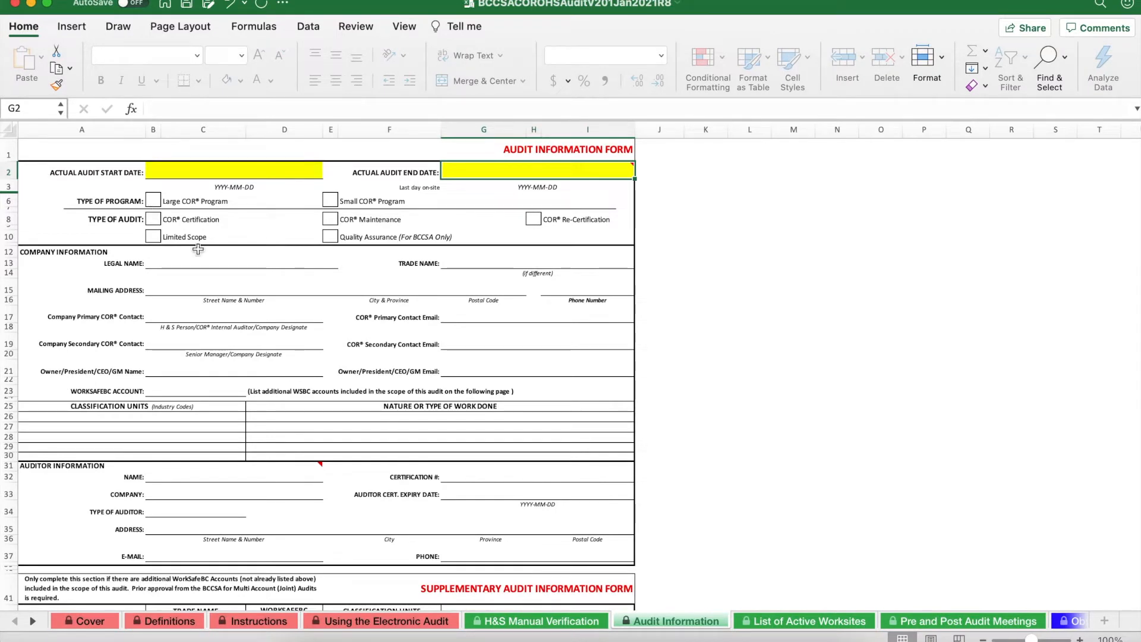
pyautogui.moveTo(406, 341)
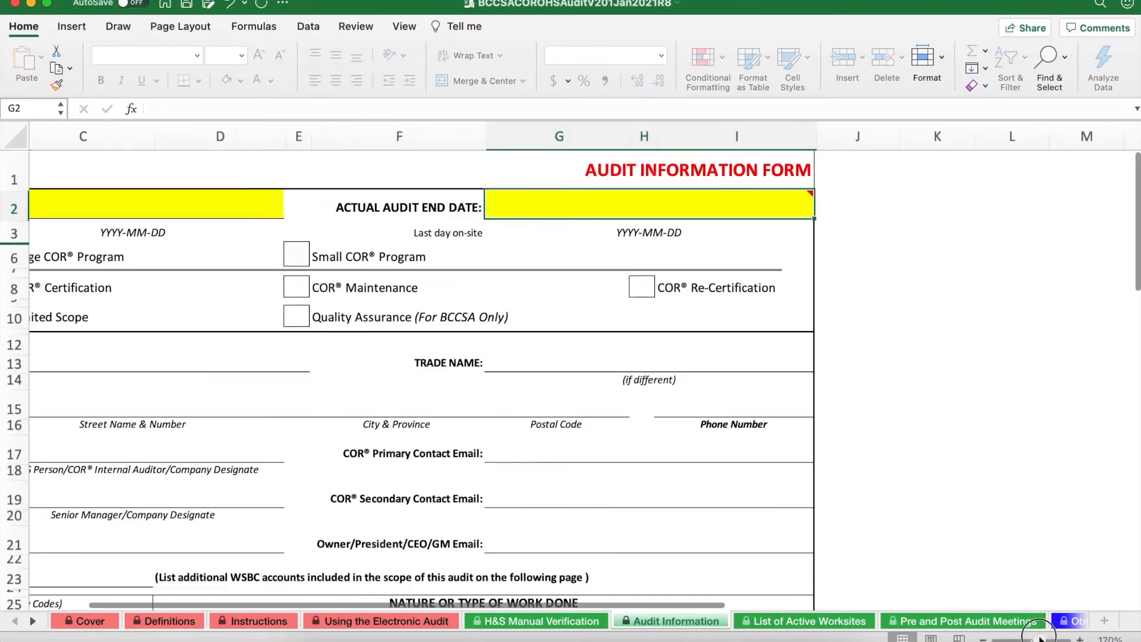
# Step: Switch the workbook view to the Cover sheet
pyautogui.click(87, 620)
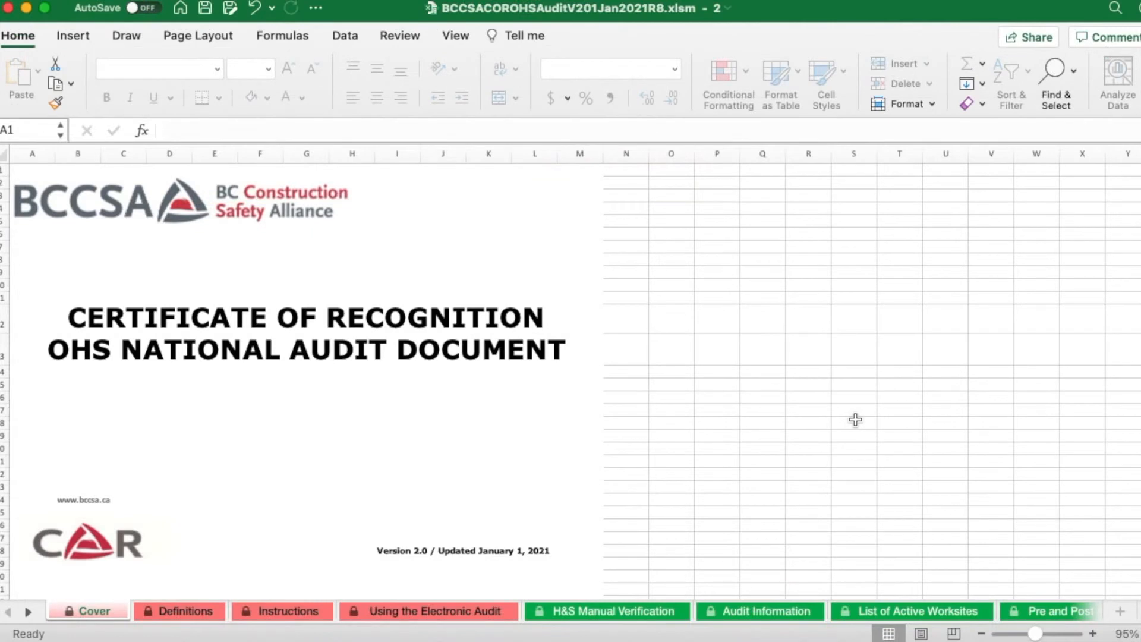
pyautogui.moveTo(1003, 477)
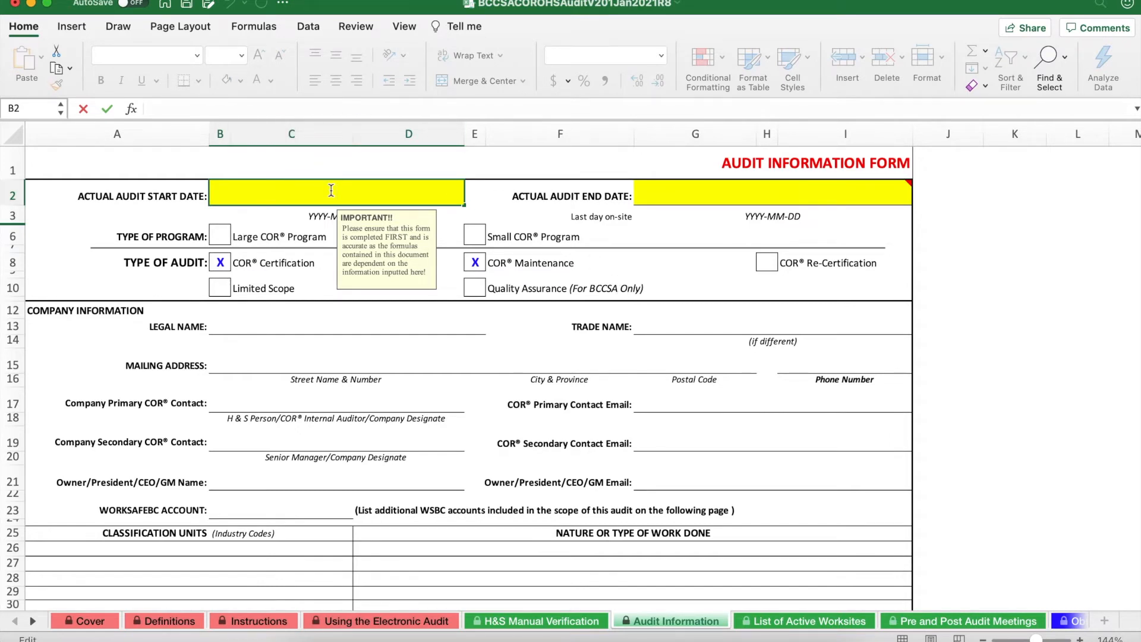
# Step: Begin entering the Actual Audit Start Date as a year starting with 2021-
pyautogui.write('2021-')
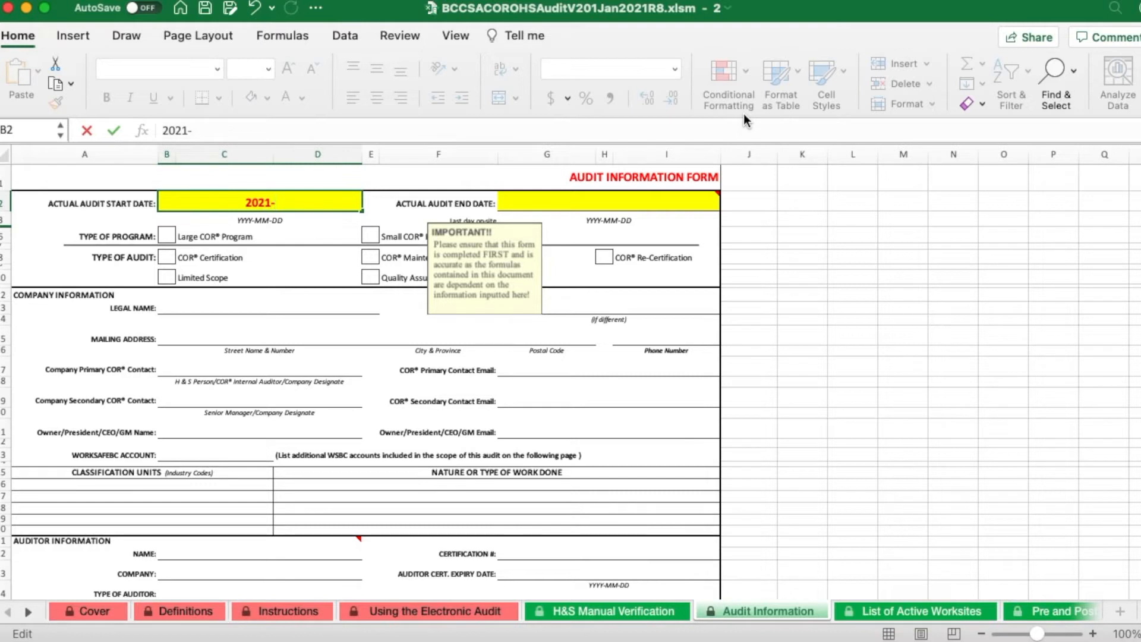
pyautogui.write('0')
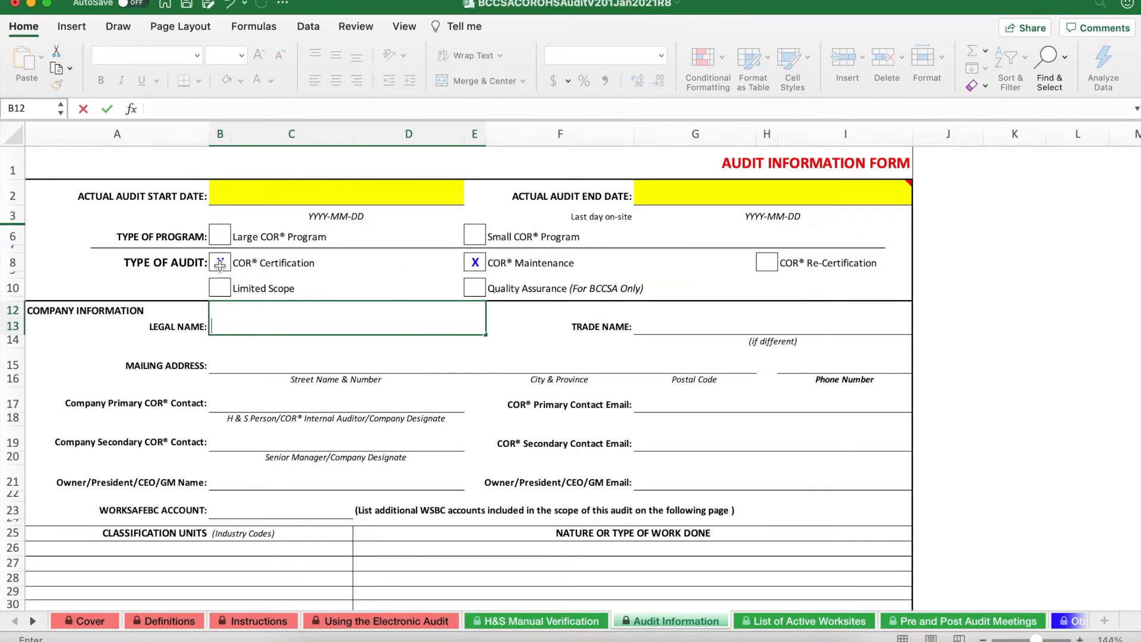
# Step: Mark COR Certification with an X as the type of audit, then move to the Element 1 sheet
pyautogui.click(236, 263)
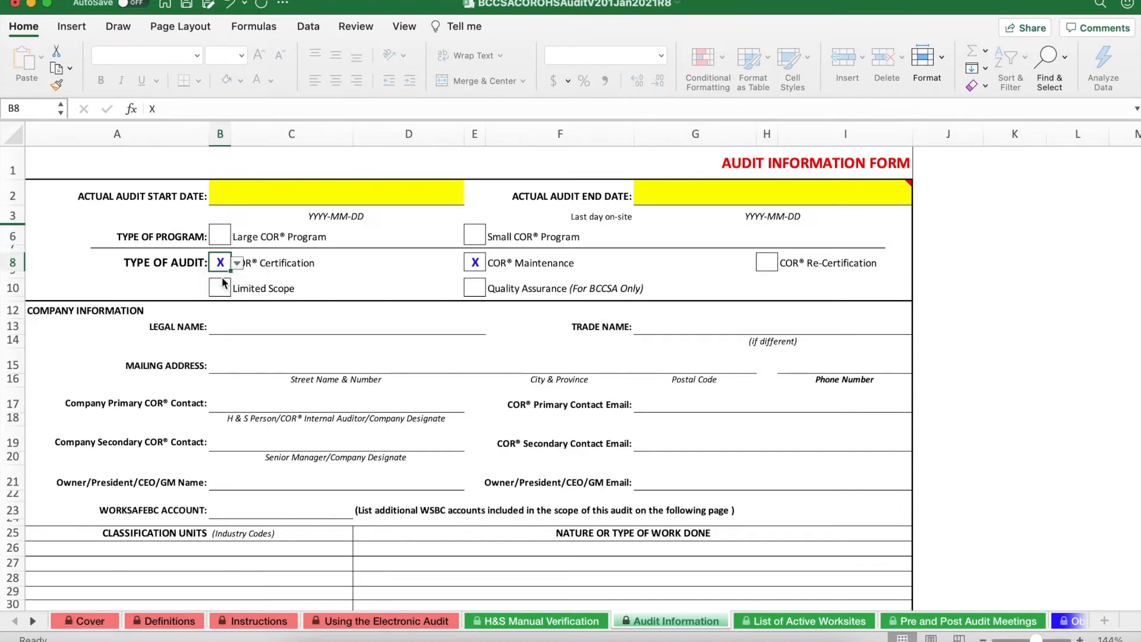
pyautogui.click(347, 318)
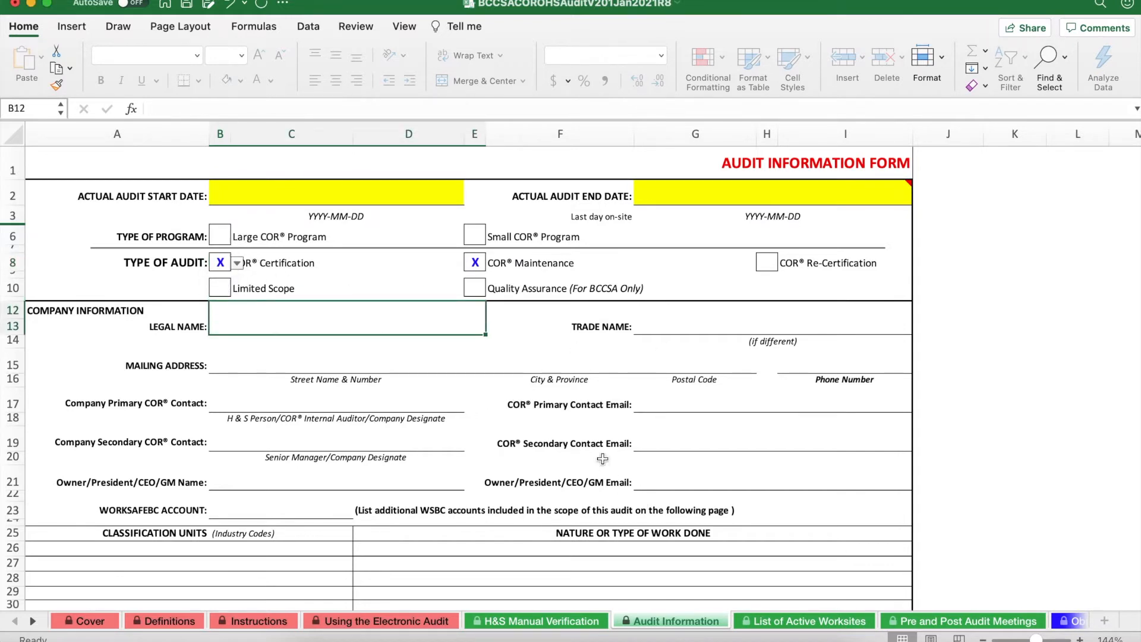
pyautogui.click(582, 621)
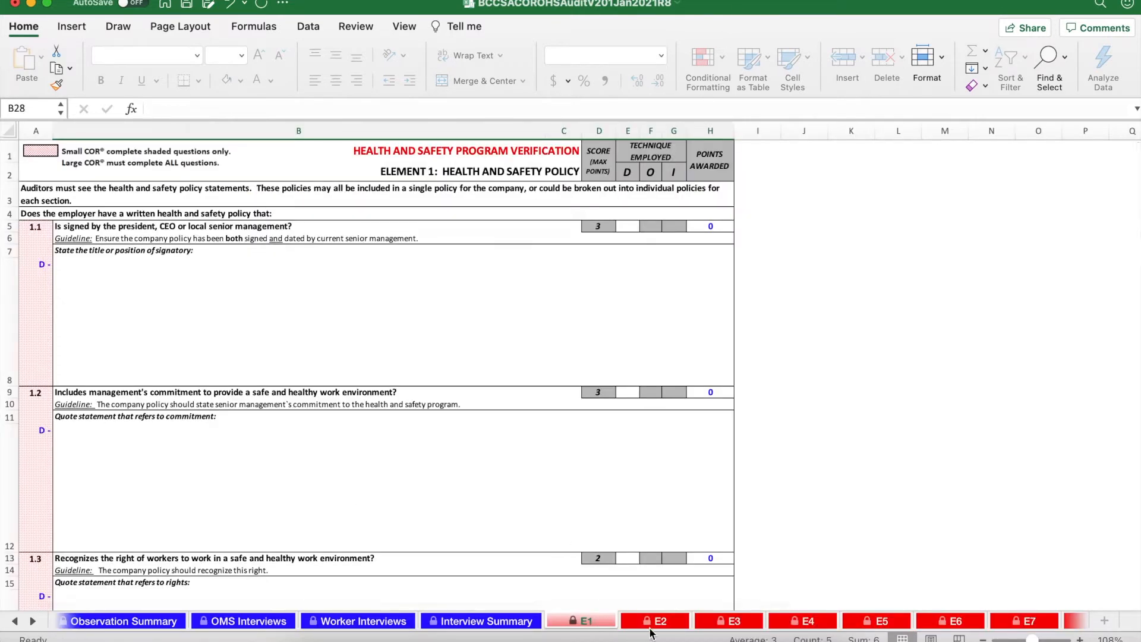
# Step: On the Element 1 sheet, enter hello as the signatory answer for question 1.1
pyautogui.click(727, 620)
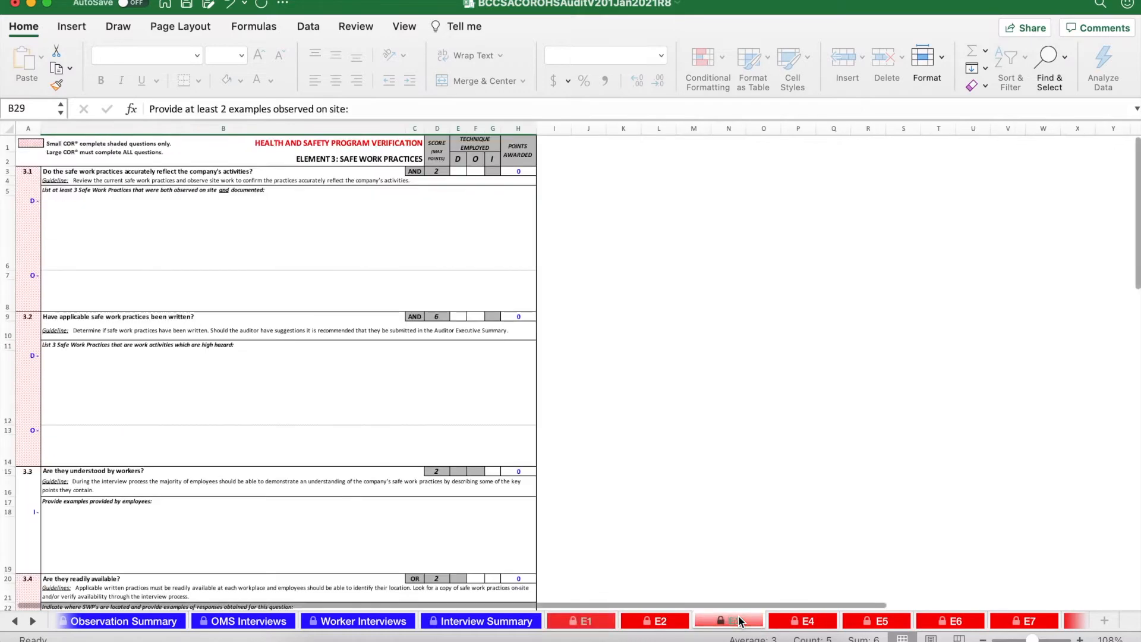
pyautogui.click(587, 620)
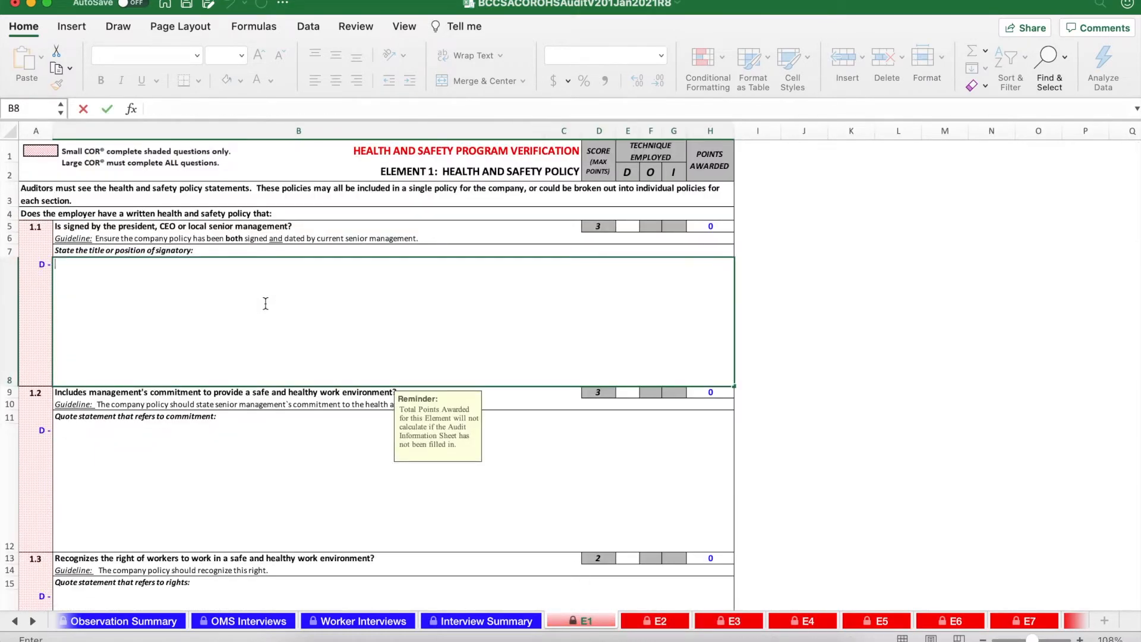
pyautogui.write('hello')
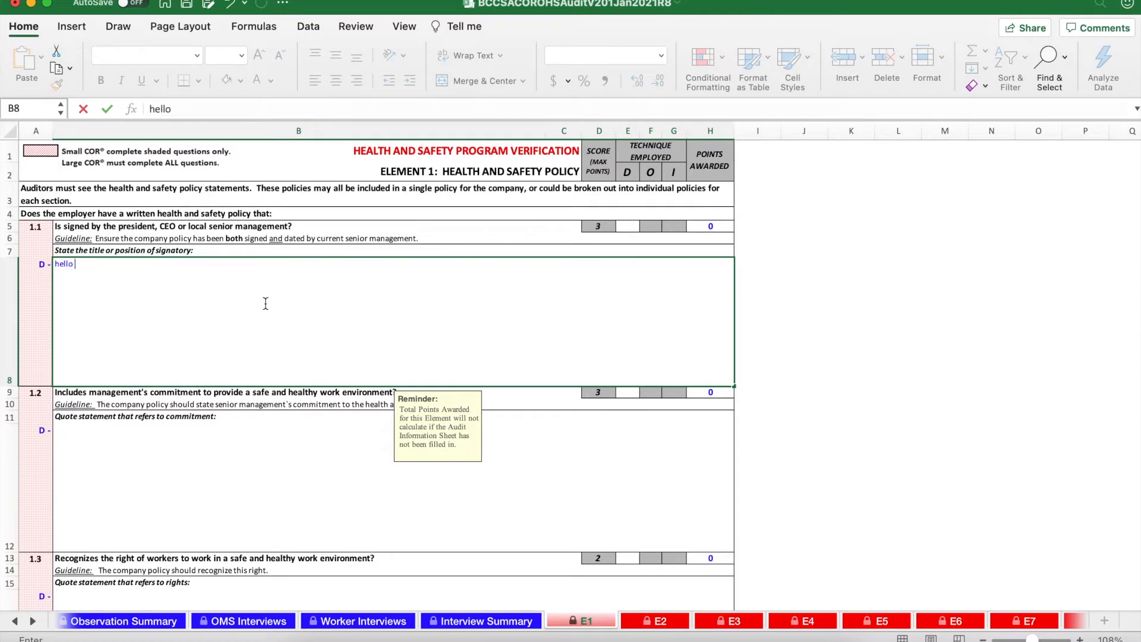
pyautogui.moveTo(448, 367)
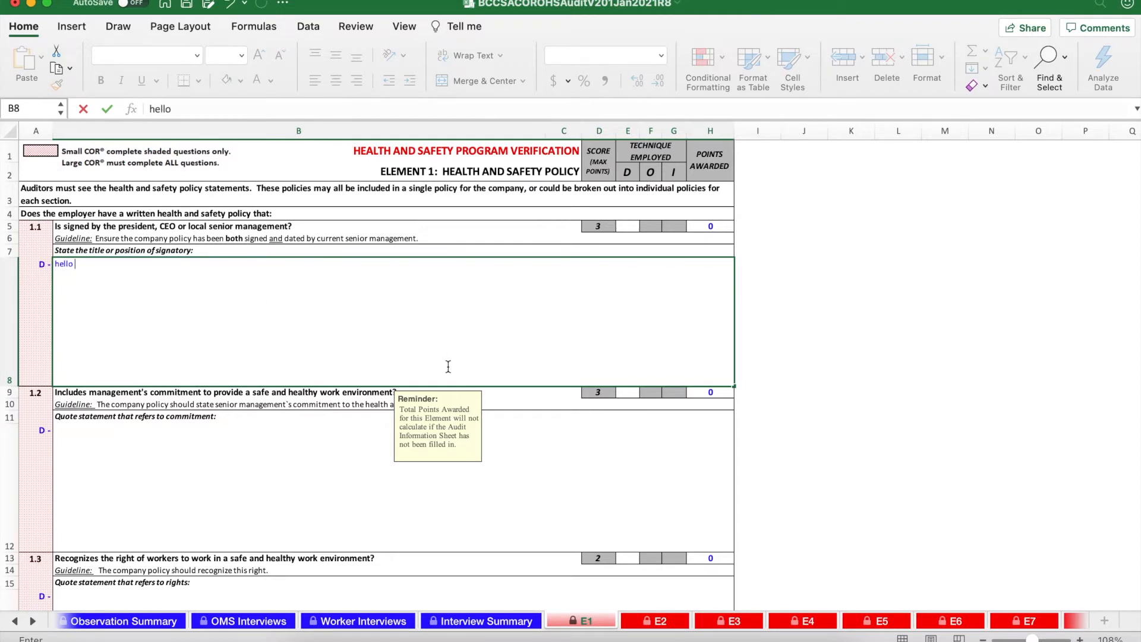
# Step: Answer question 1.1's documentation technique with Y from the in-cell dropdown, awarding 3 points
pyautogui.click(628, 225)
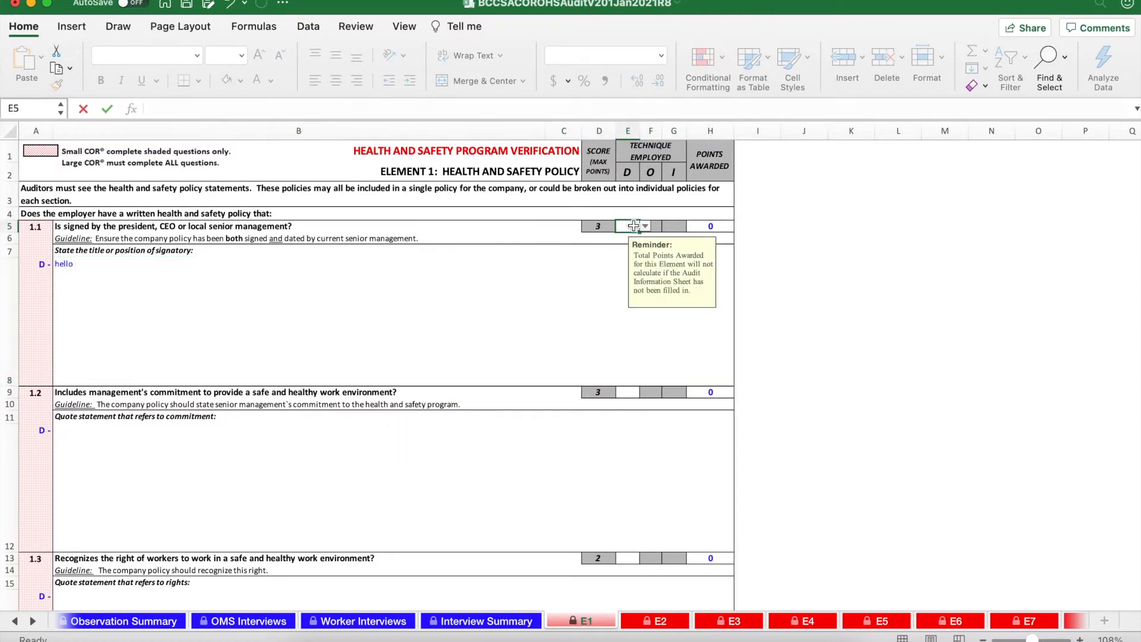
pyautogui.click(643, 226)
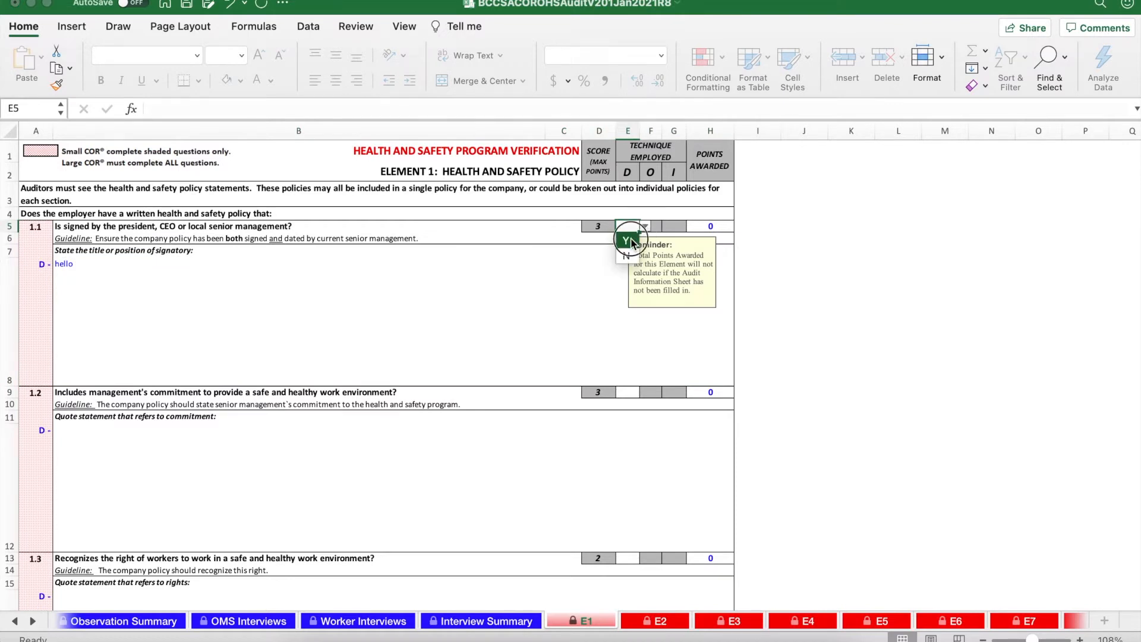
pyautogui.click(625, 240)
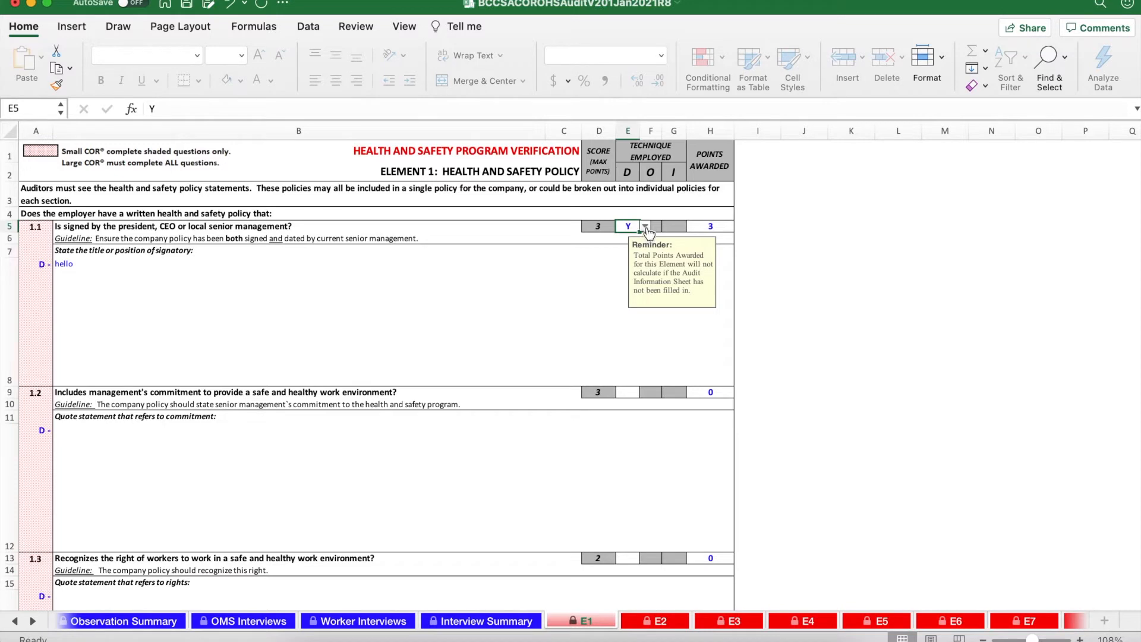
pyautogui.click(644, 225)
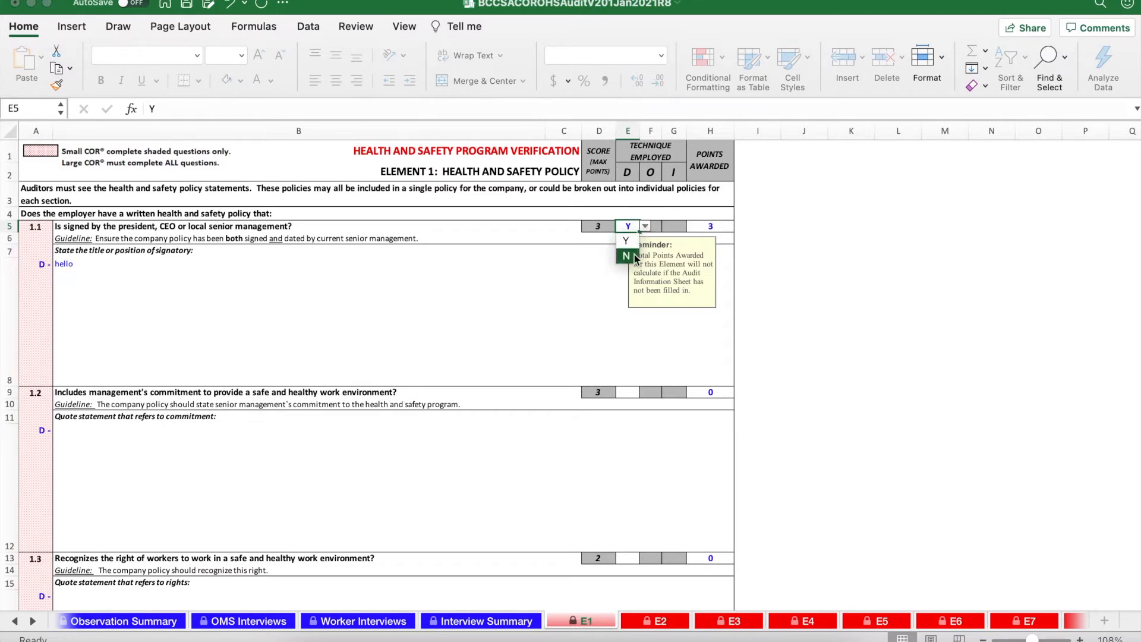
pyautogui.click(626, 256)
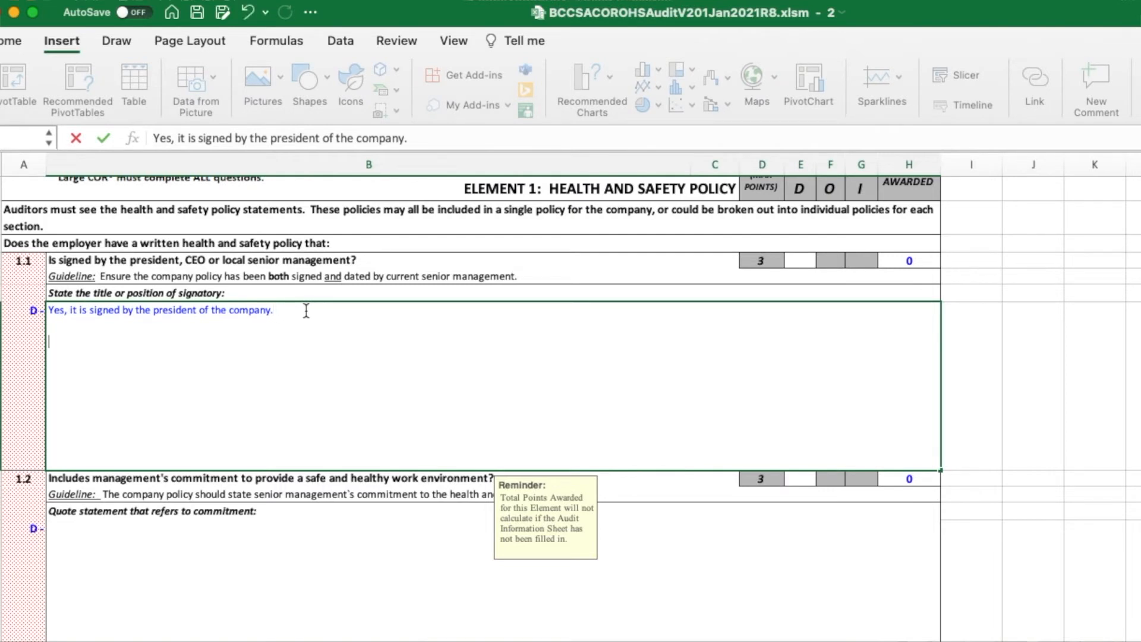
# Step: Add the second answer line stating the policy is dated November 21, 20... in cell B8
pyautogui.write('It is dated')
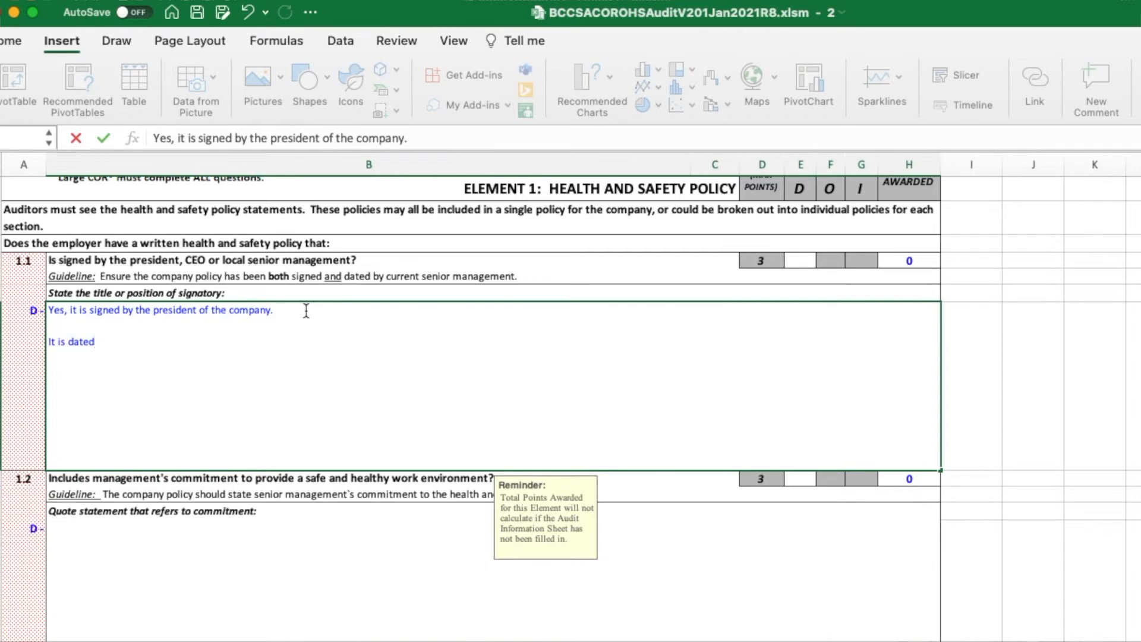
pyautogui.write('November')
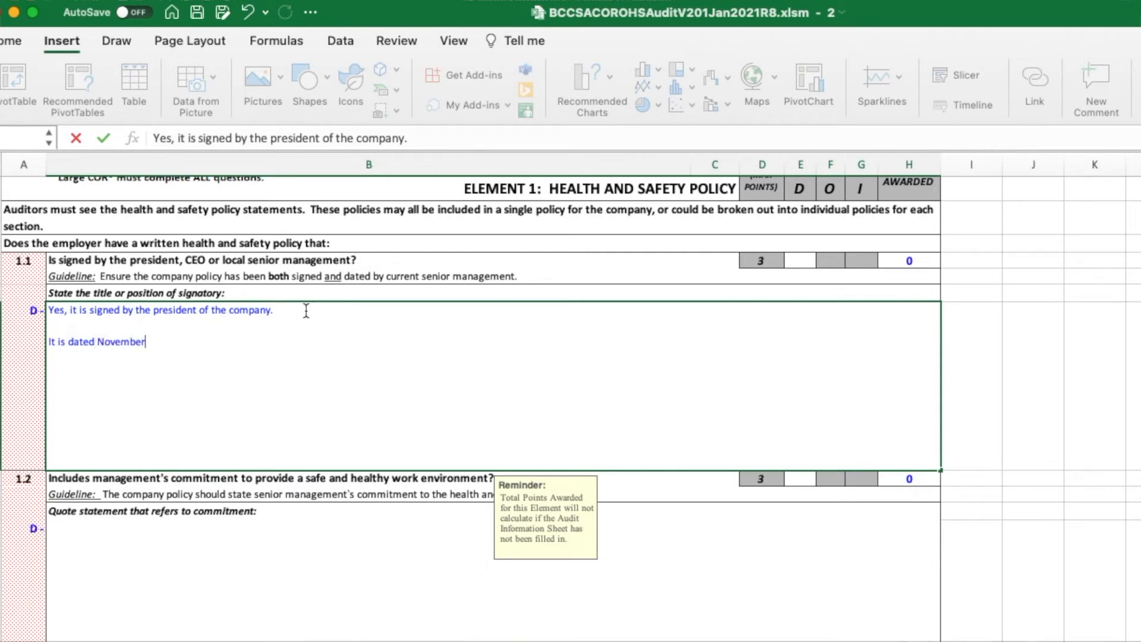
pyautogui.write('21, 20')
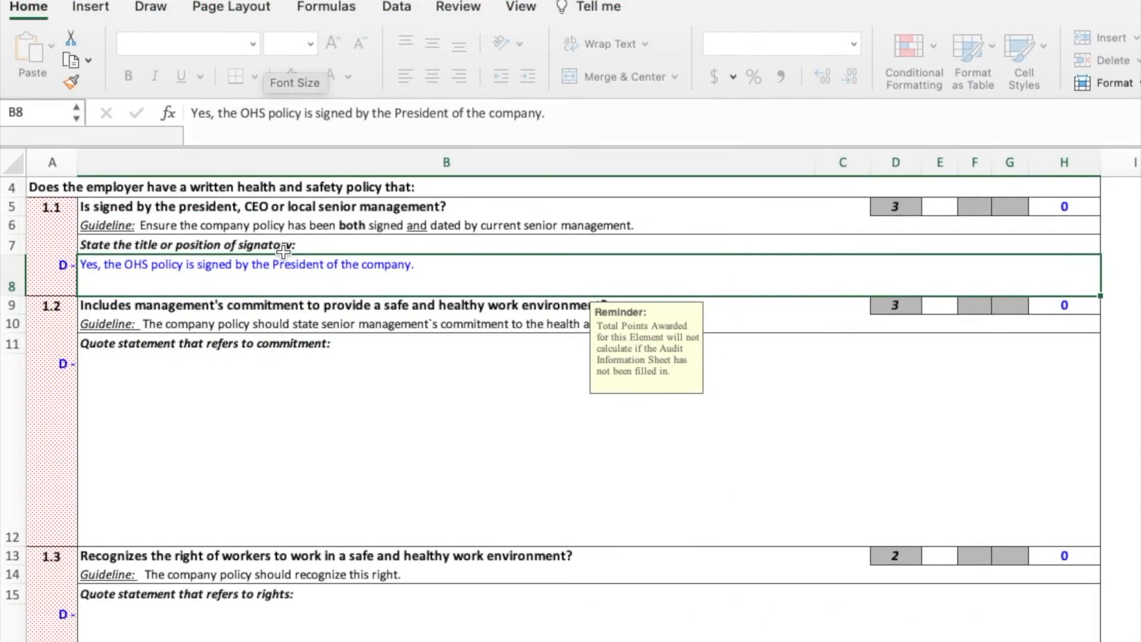
pyautogui.moveTo(274, 285)
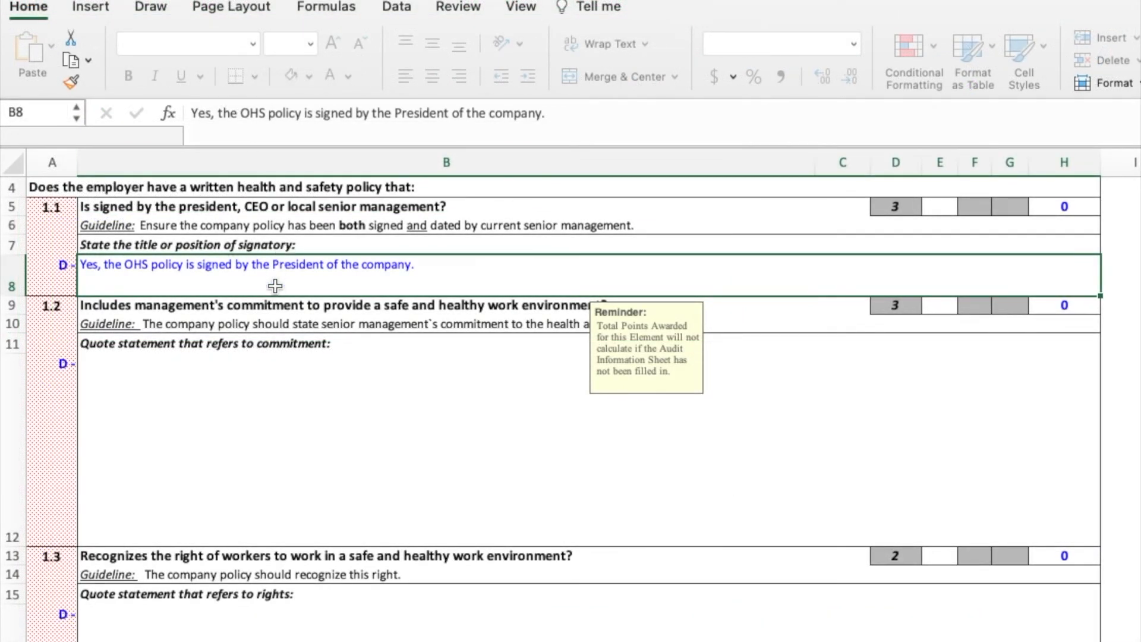
pyautogui.moveTo(284, 278)
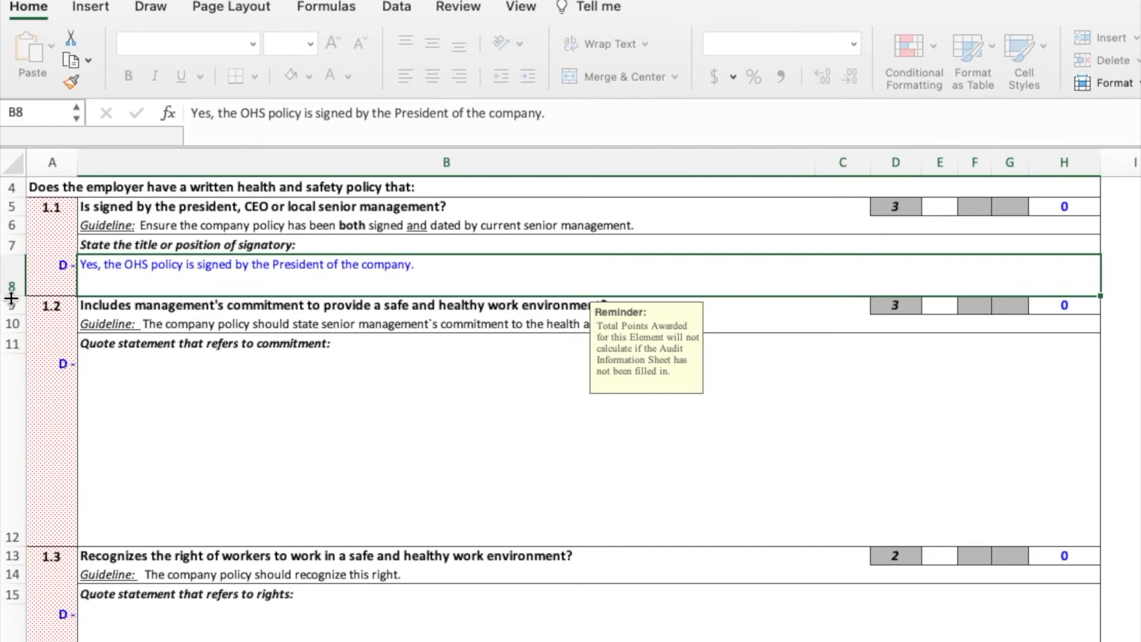
pyautogui.moveTo(118, 298)
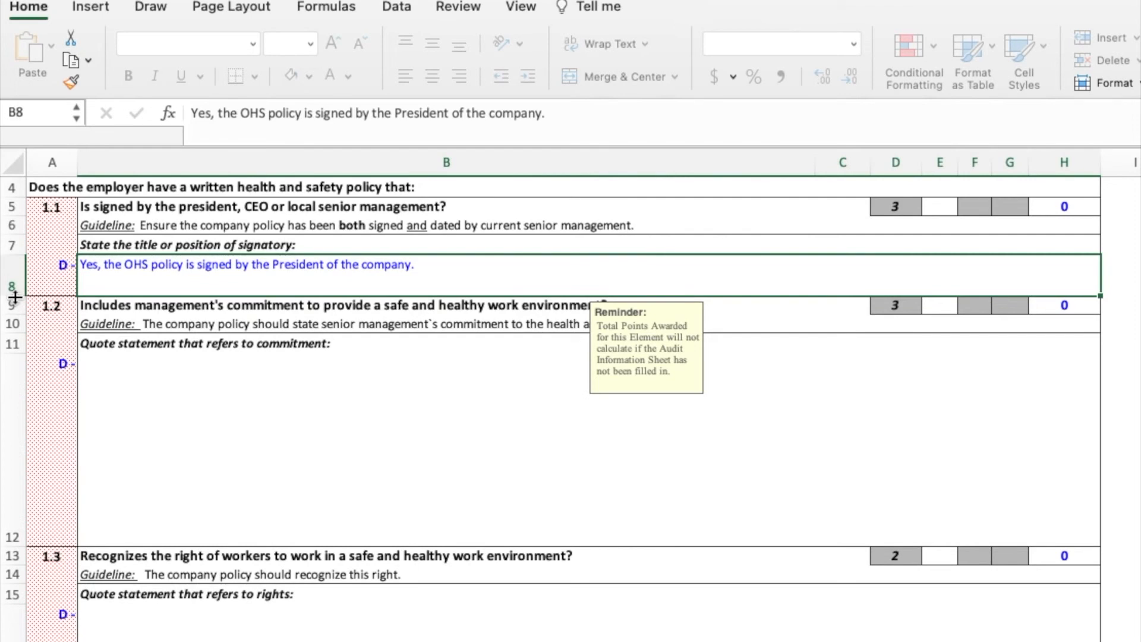
# Step: Make row 8 tall enough to show both lines of the 1.1 answer
pyautogui.moveTo(11, 297); pyautogui.dragTo(11, 378)
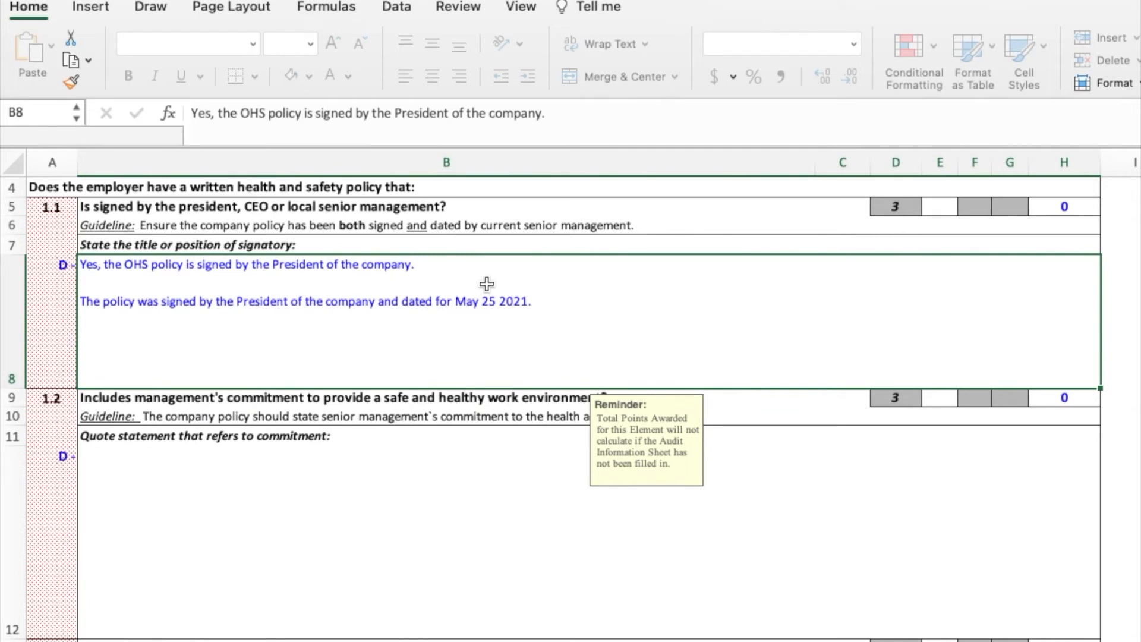
pyautogui.moveTo(705, 232)
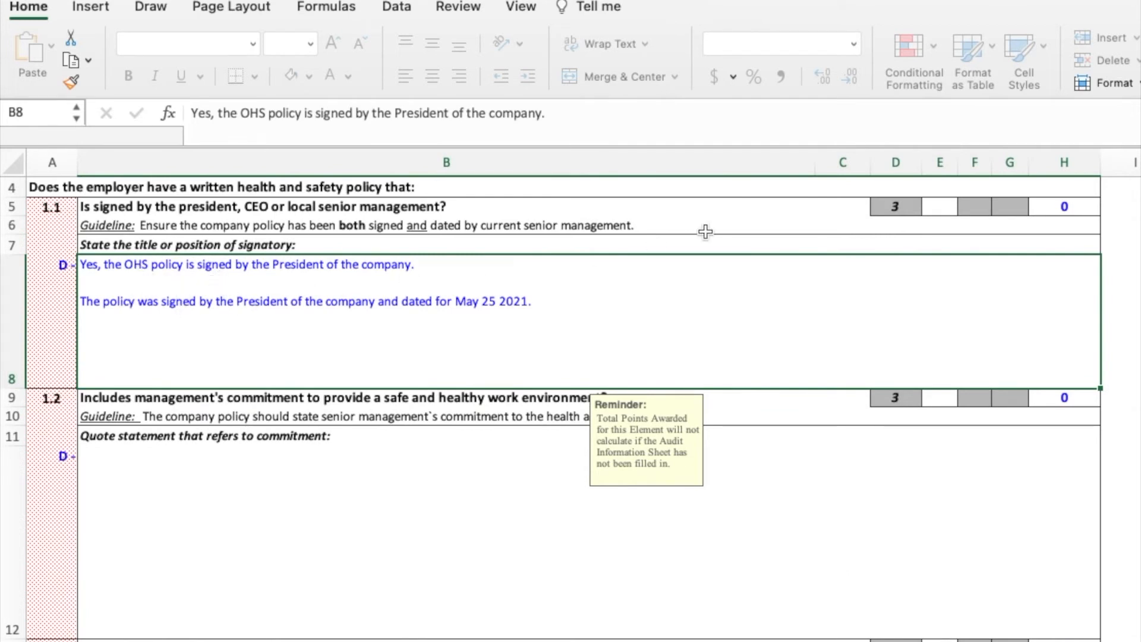
pyautogui.moveTo(815, 255)
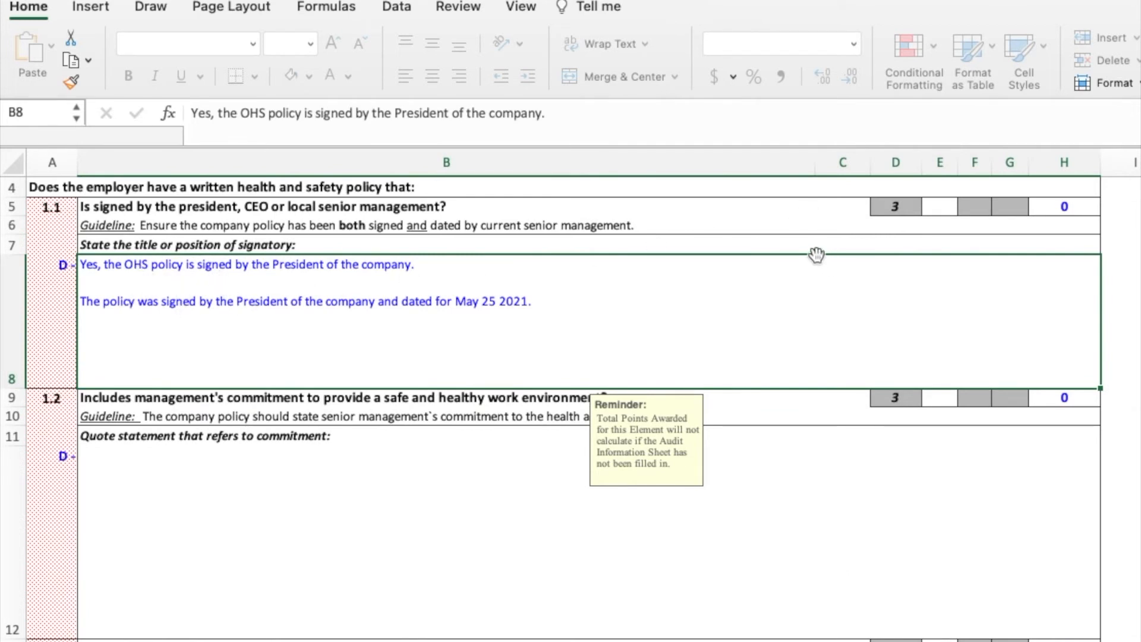
pyautogui.scroll(-3)
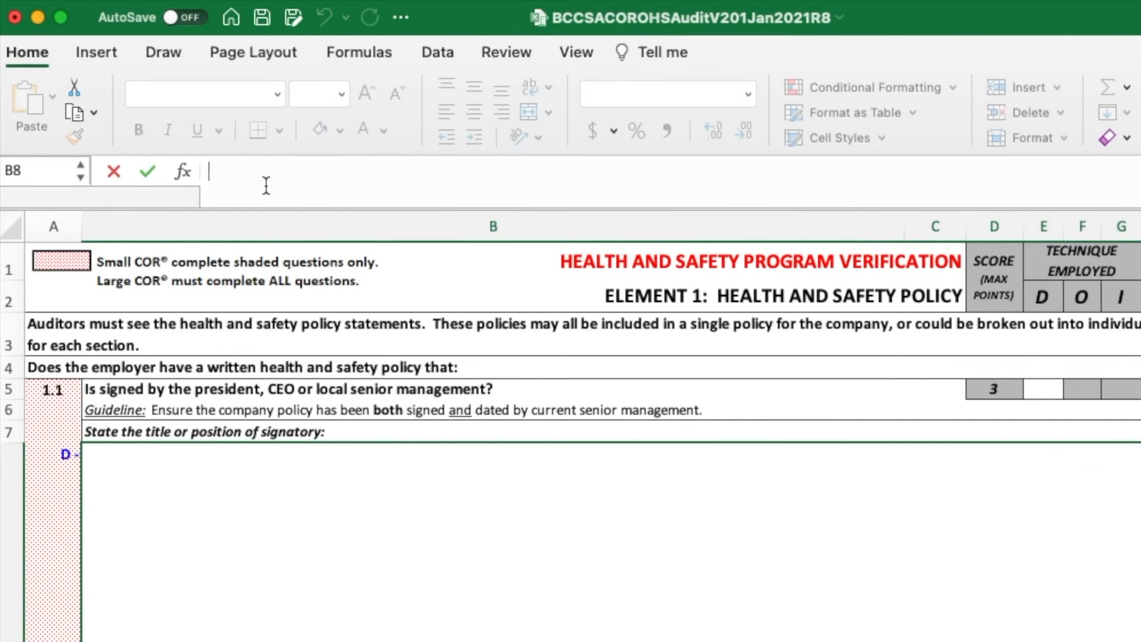
pyautogui.moveTo(152, 502)
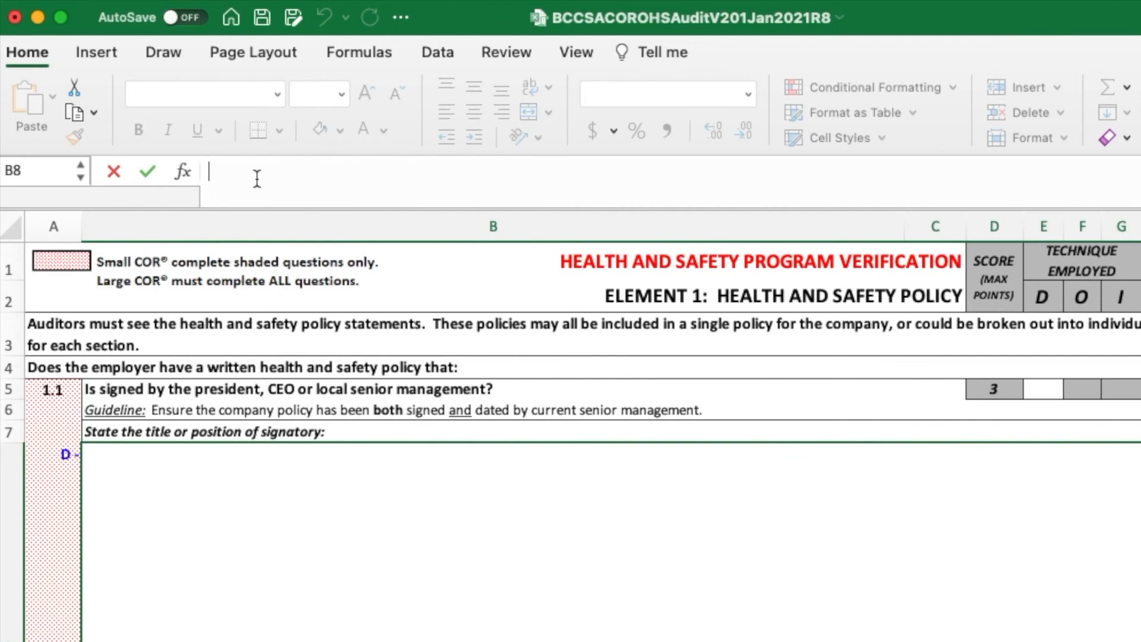
# Step: Enter 'Yes' in the 1.1 answer cell, then switch to the workbook's Cover sheet
pyautogui.write('Yes')
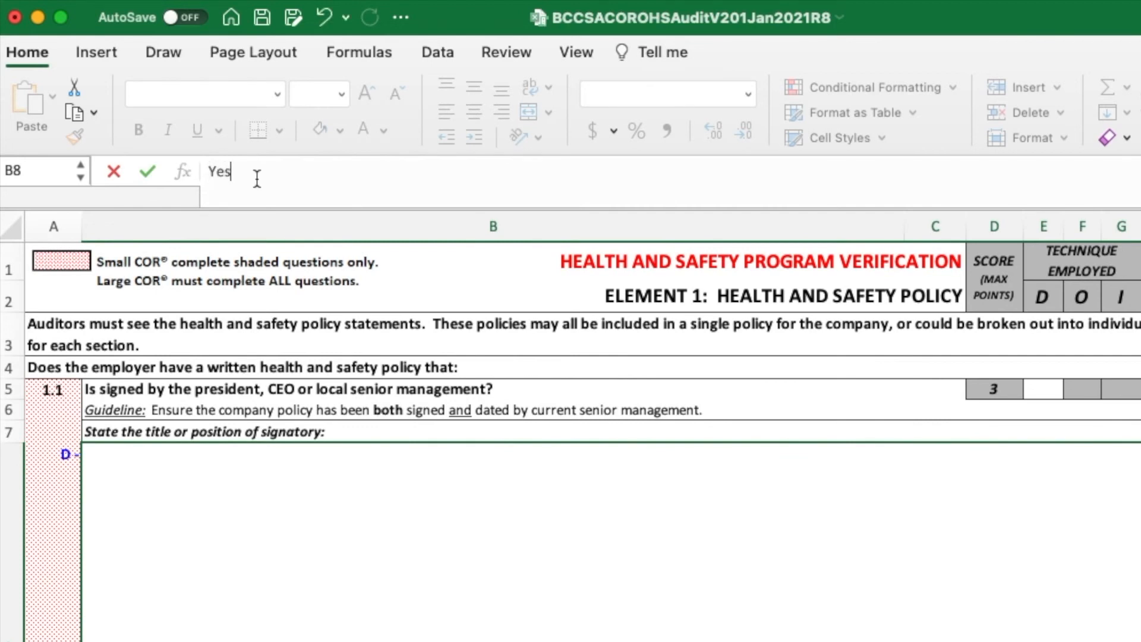
pyautogui.moveTo(205, 208)
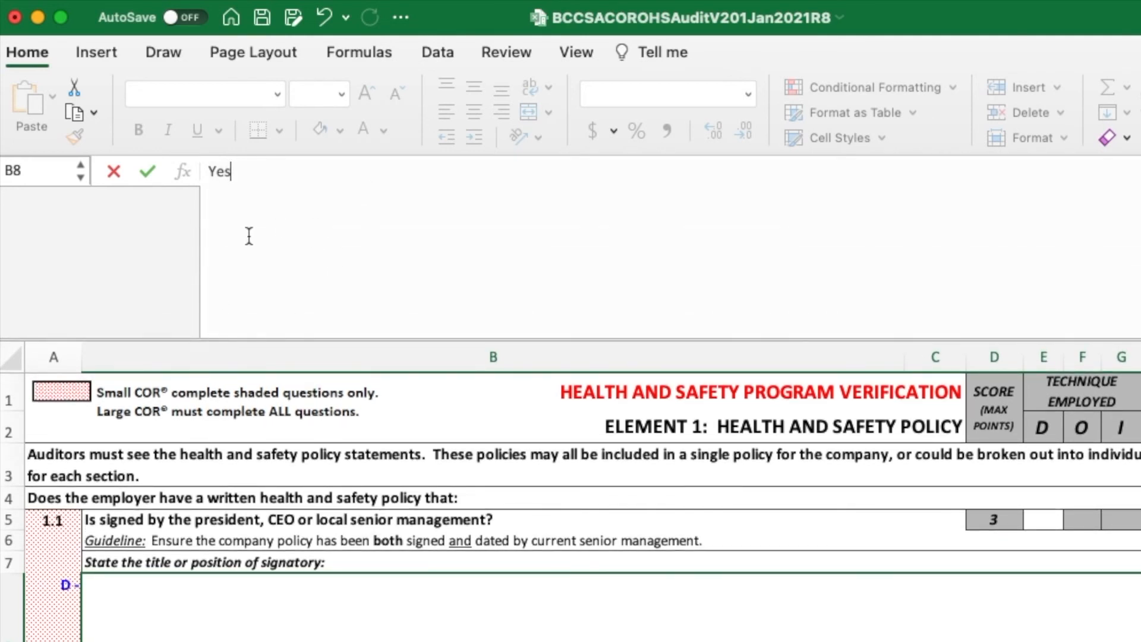
pyautogui.moveTo(249, 235)
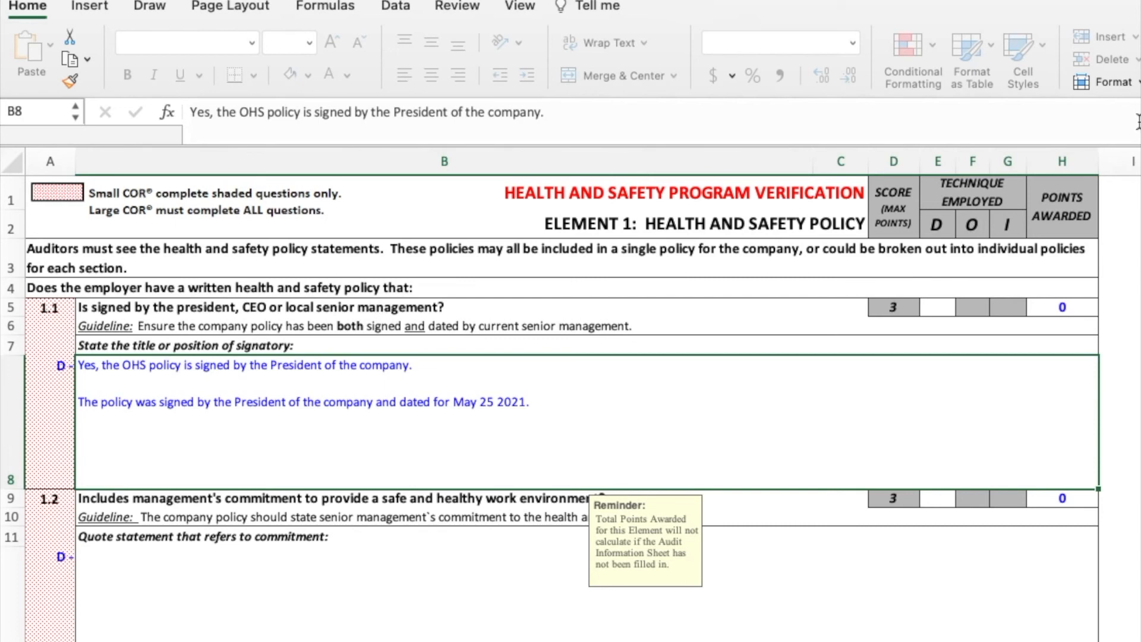
pyautogui.click(92, 620)
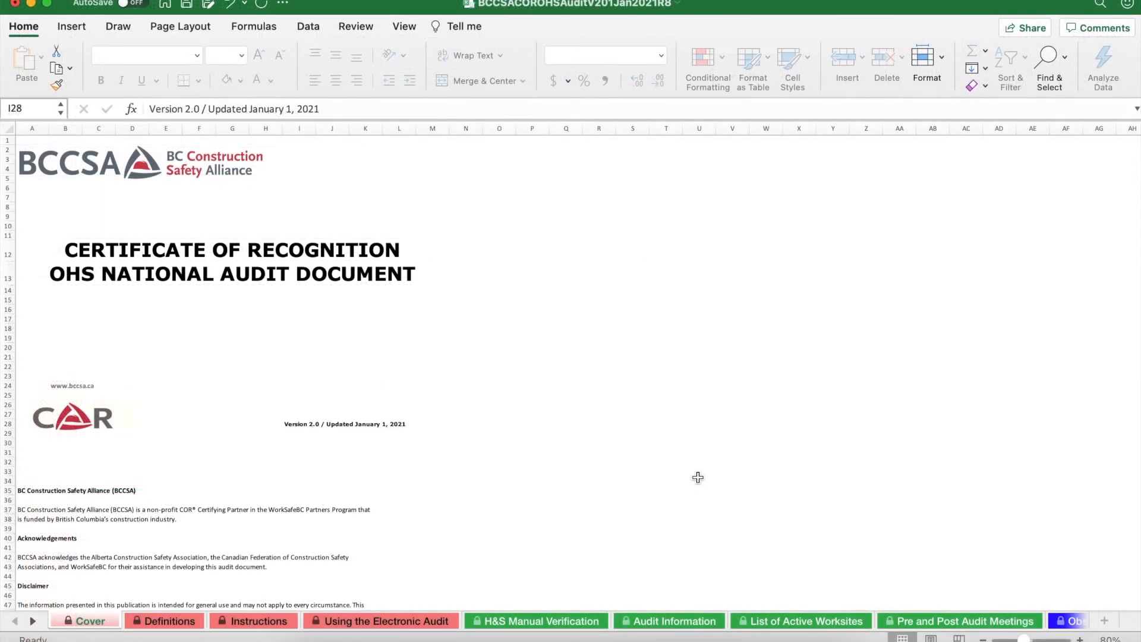